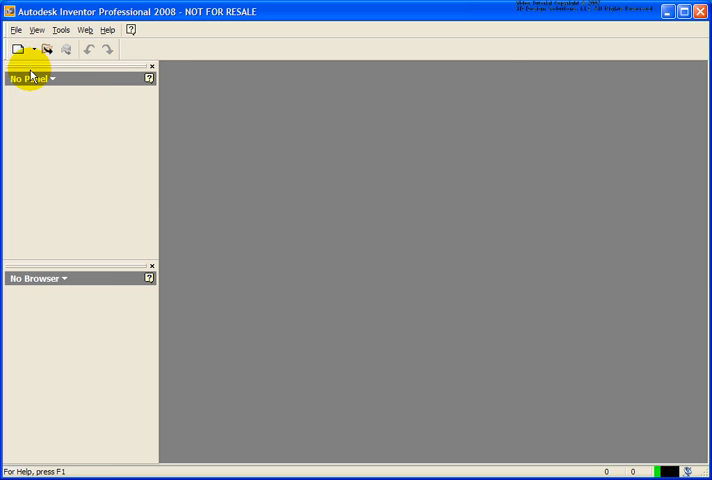
# - Start a new part from the English Standard (in).ipt template
pyautogui.click(16, 48)
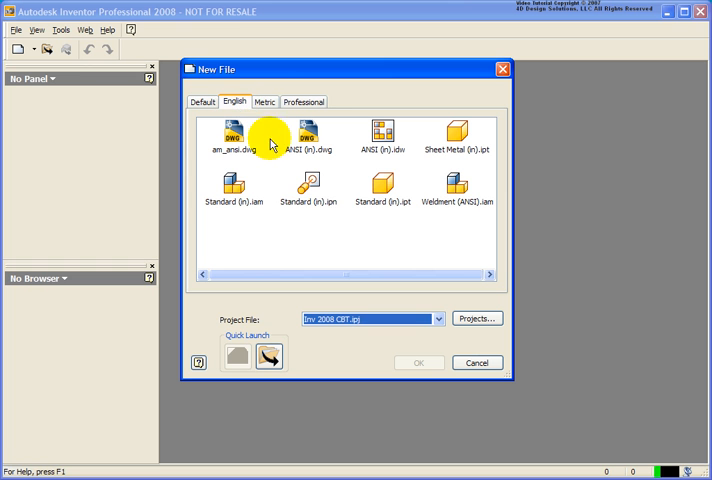
pyautogui.click(380, 188)
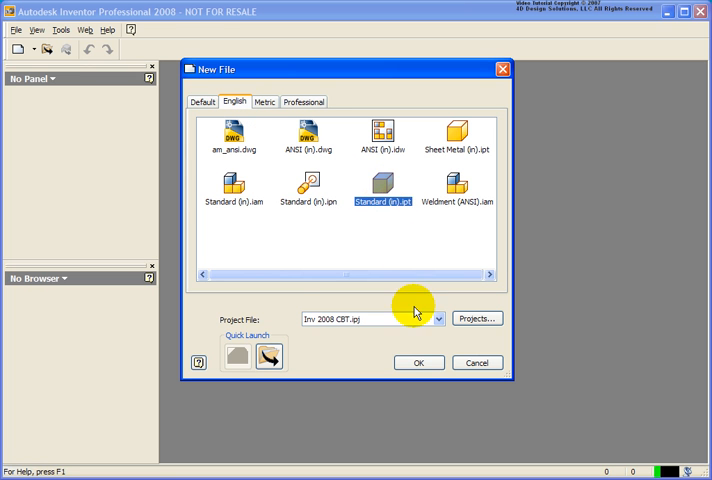
pyautogui.click(416, 362)
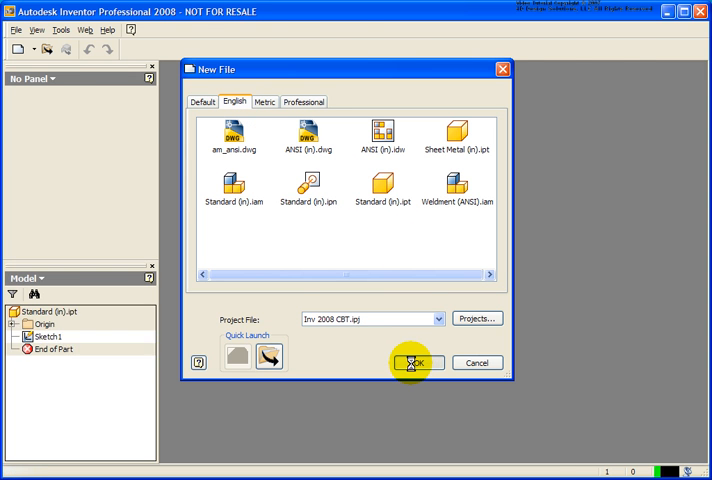
# - Sketch a two-point rectangle and dimension its vertical side to 20, ready to extrude 30
pyautogui.click(414, 362)
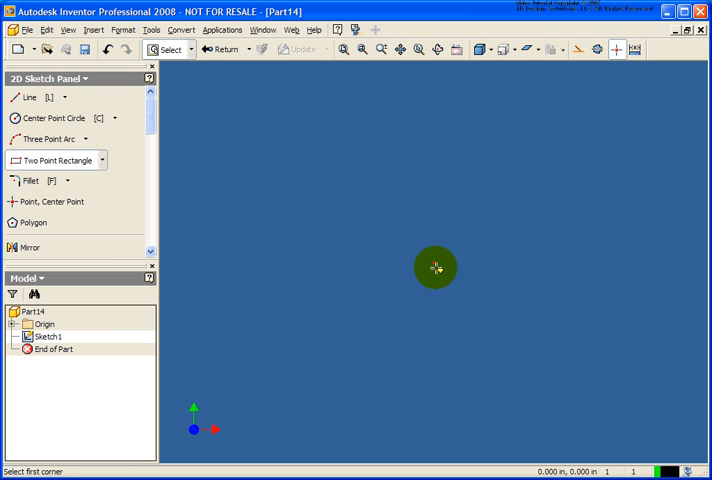
pyautogui.click(436, 268)
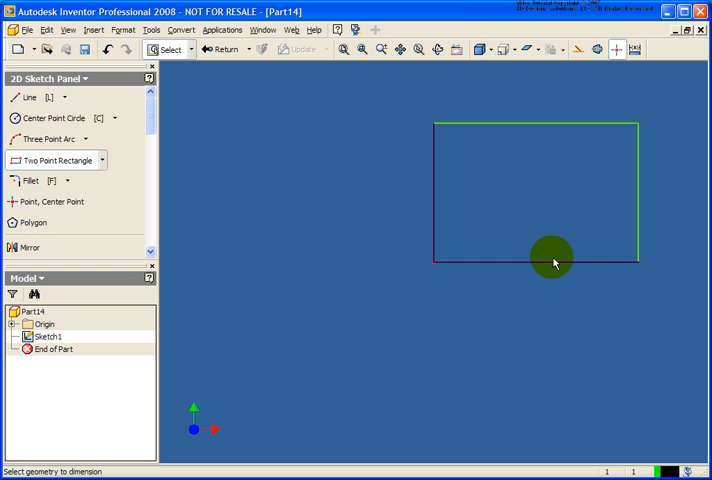
pyautogui.click(552, 256)
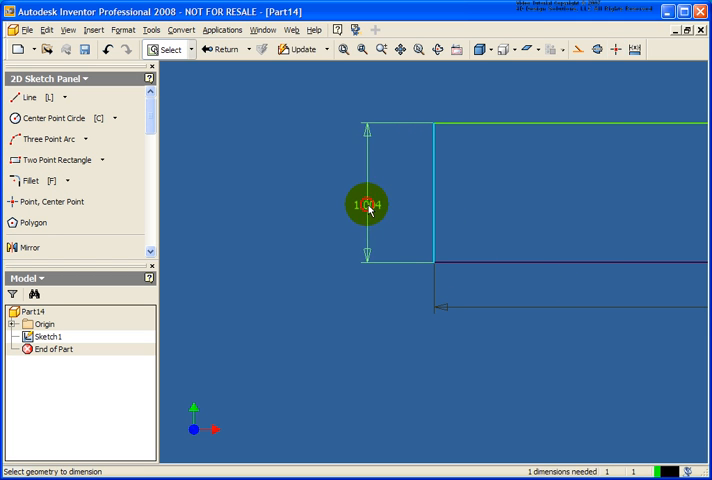
pyautogui.click(368, 204)
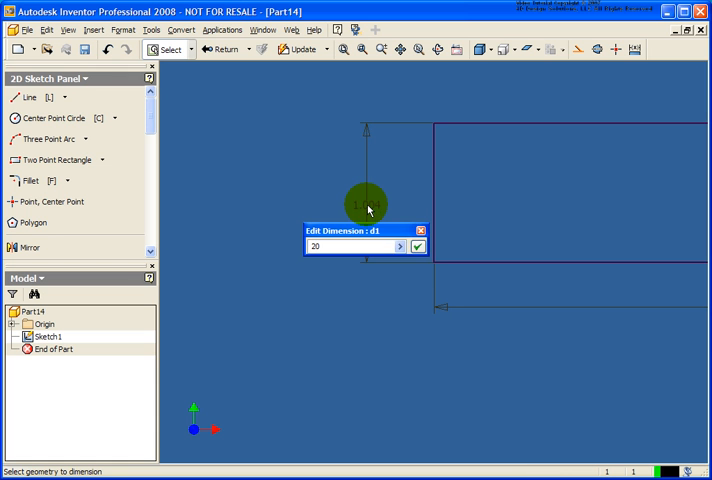
pyautogui.click(416, 246)
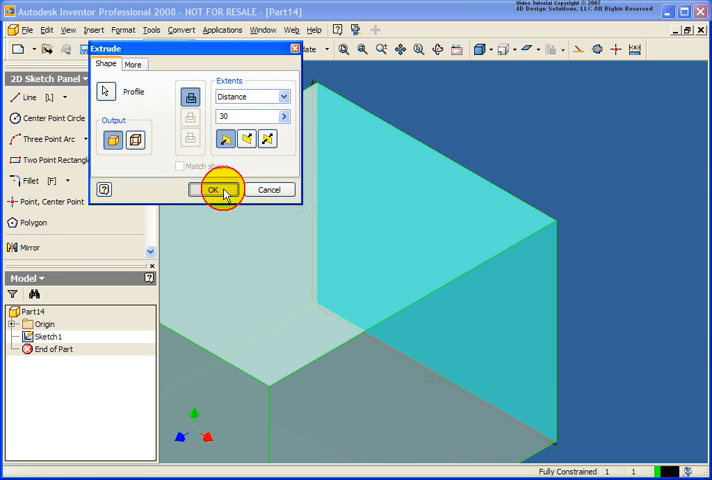
# - Accept the 30 extrusion into a solid box and sketch a line on its front face
pyautogui.click(212, 190)
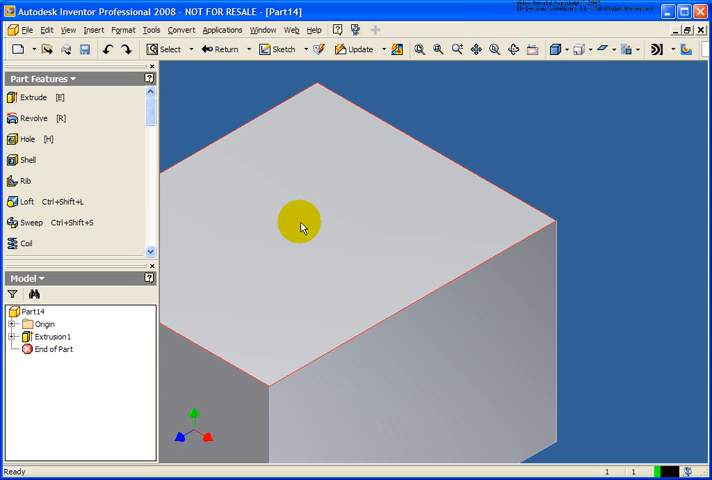
pyautogui.moveTo(356, 244)
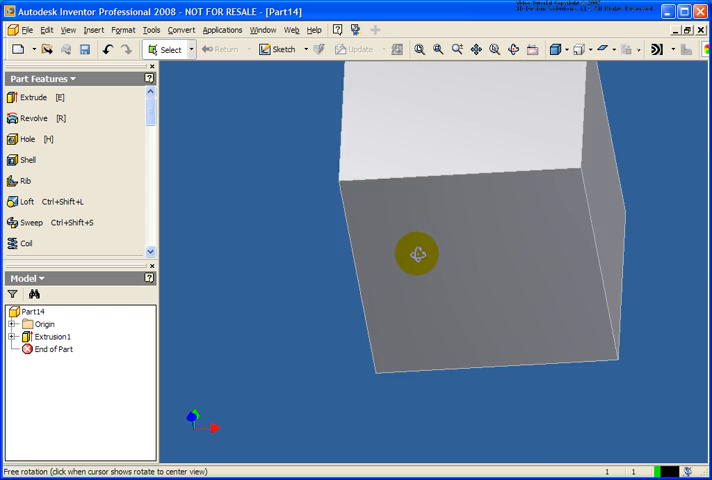
pyautogui.moveTo(416, 252); pyautogui.dragTo(388, 254)
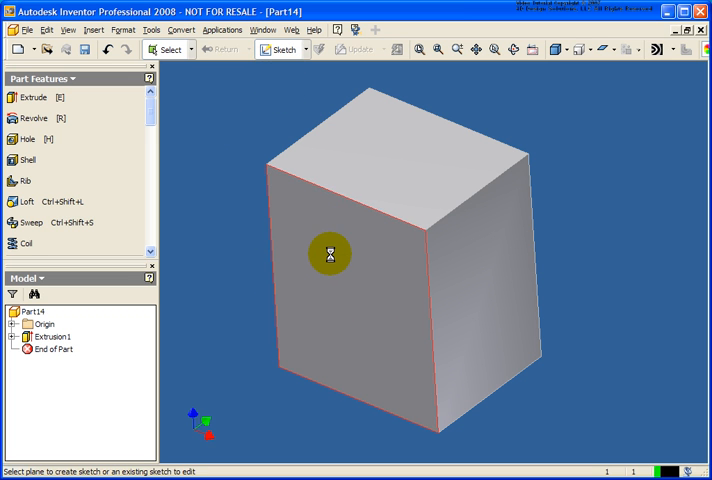
pyautogui.click(330, 252)
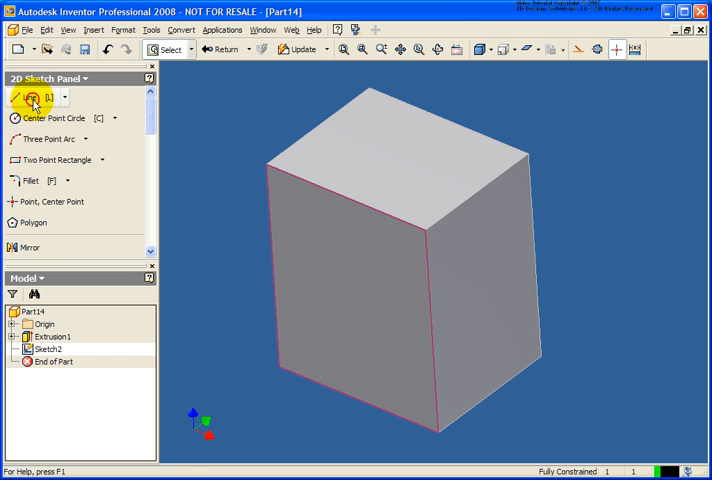
pyautogui.click(20, 96)
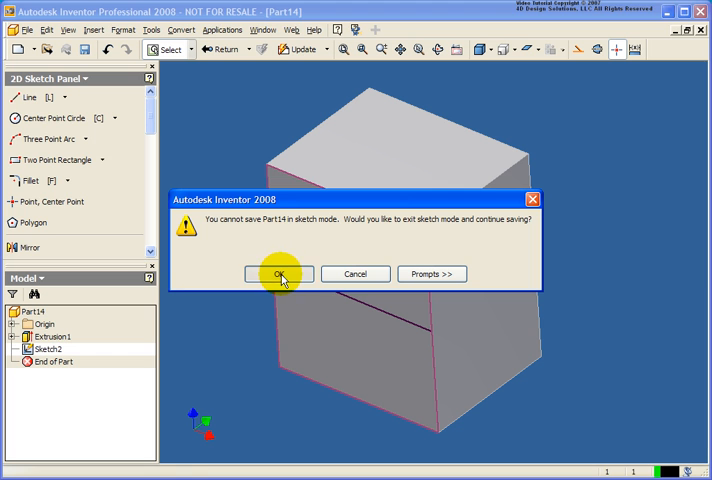
# - Exit the sketch and save the box part as Skeletal.ipt in Chapter 09
pyautogui.click(280, 272)
pyautogui.write('Skeletal')
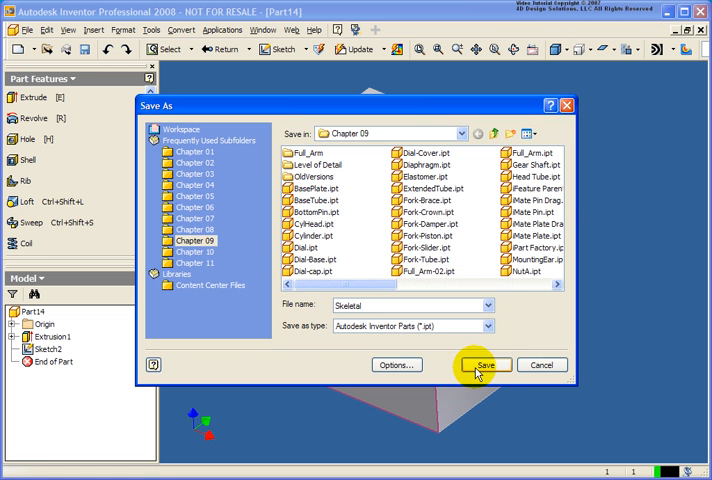
pyautogui.click(484, 364)
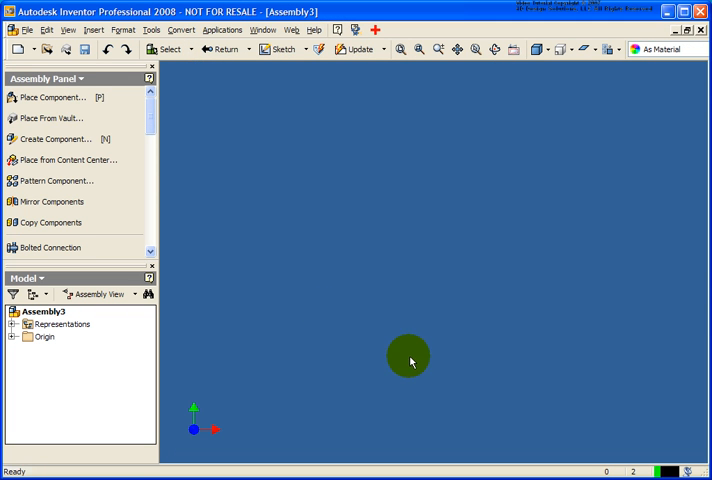
# - Place a single copy of Skeletal.ipt into the new assembly and finish placement
pyautogui.click(52, 96)
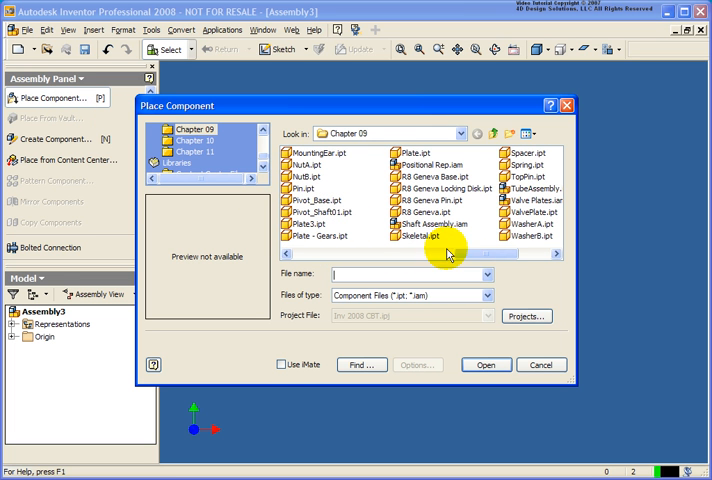
pyautogui.click(404, 238)
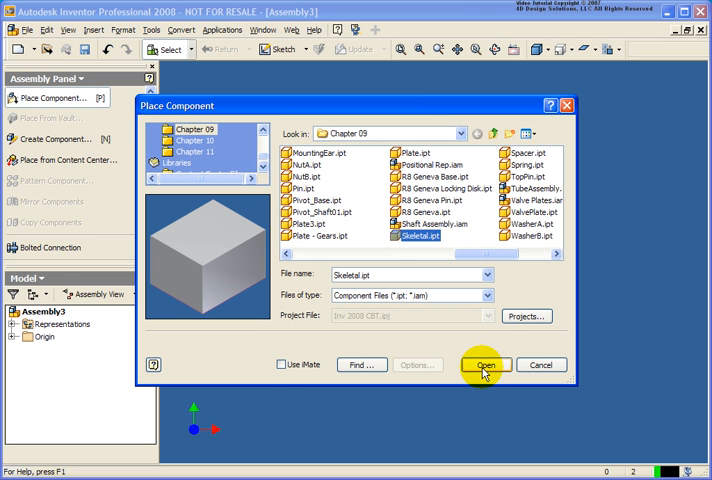
pyautogui.click(484, 364)
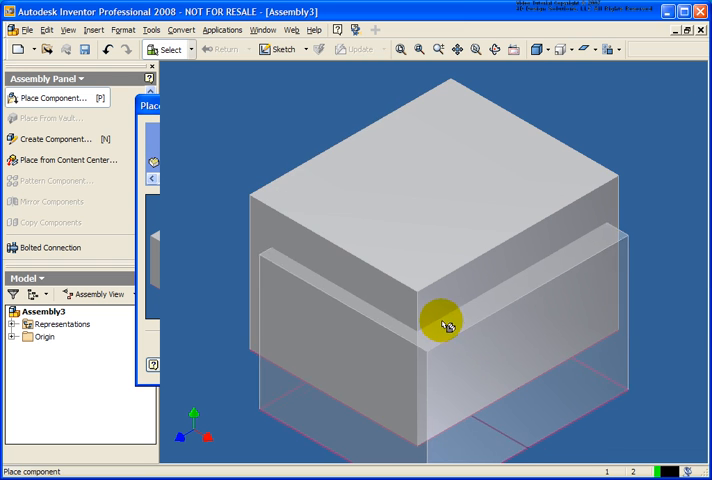
pyautogui.rightClick(444, 326)
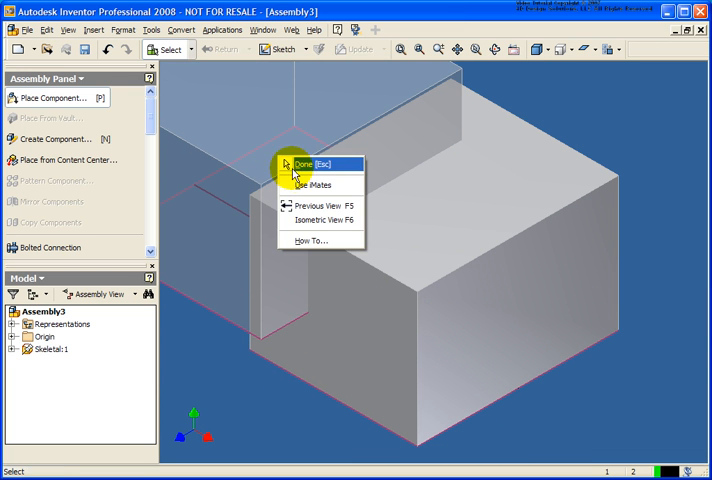
pyautogui.click(302, 164)
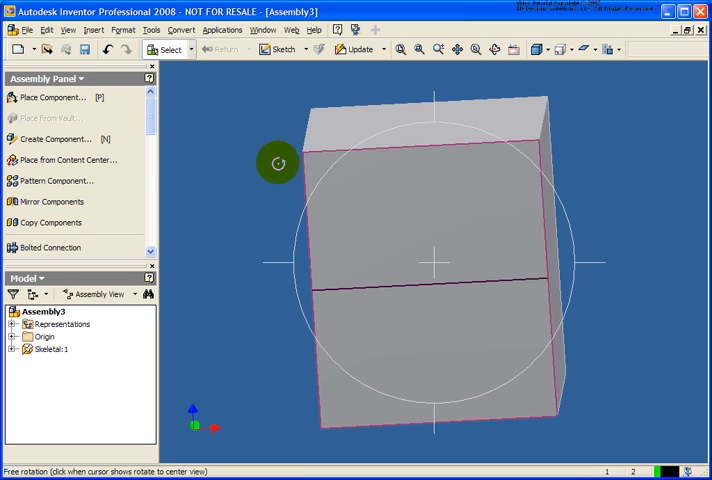
pyautogui.moveTo(278, 162); pyautogui.dragTo(384, 256)
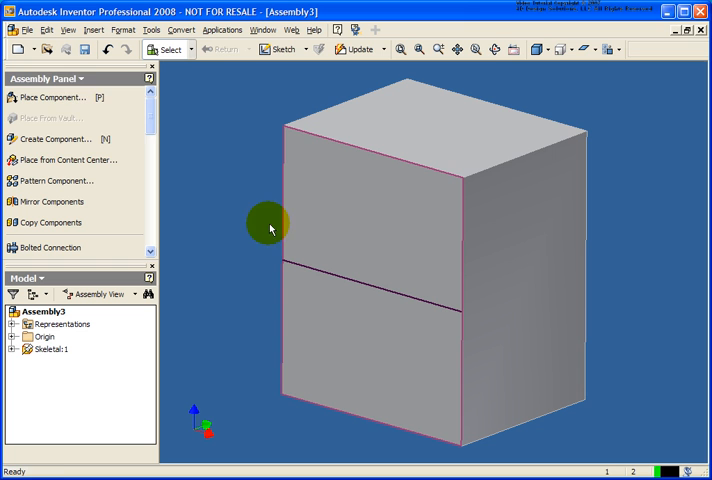
# - Switch to the Frame Generator panel, start Insert, and save the assembly as Skel Assem
pyautogui.click(80, 78)
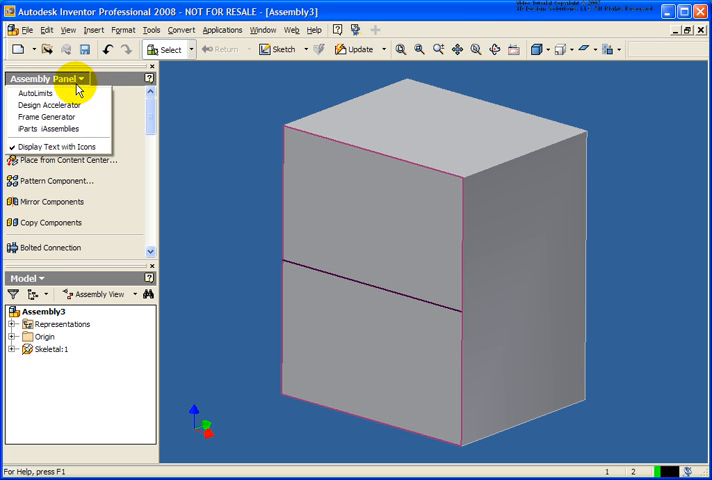
pyautogui.moveTo(50, 116)
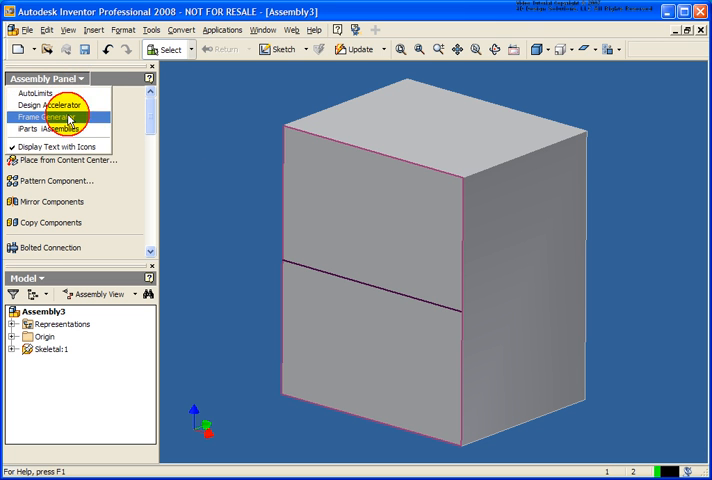
pyautogui.click(60, 116)
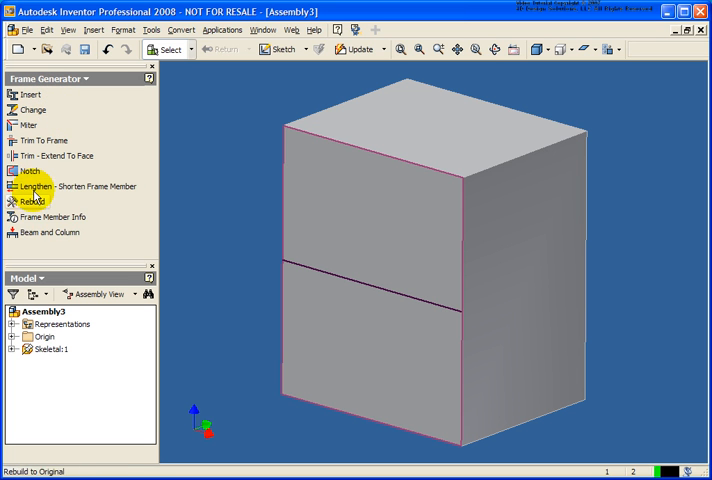
pyautogui.moveTo(54, 216)
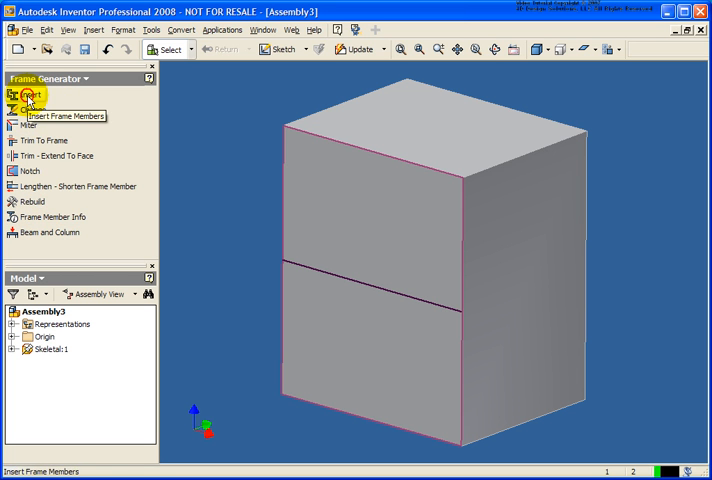
pyautogui.click(16, 96)
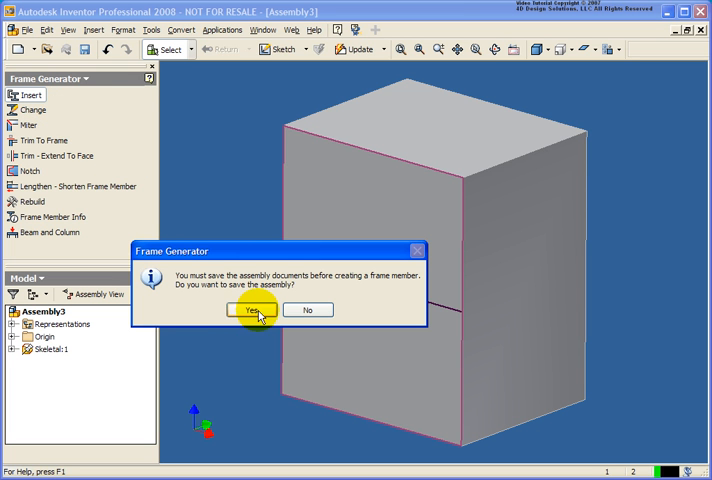
pyautogui.click(256, 310)
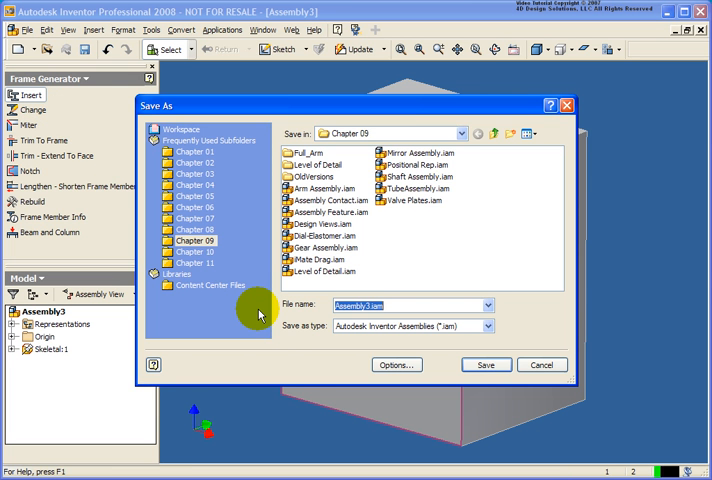
pyautogui.write('Skel Assem')
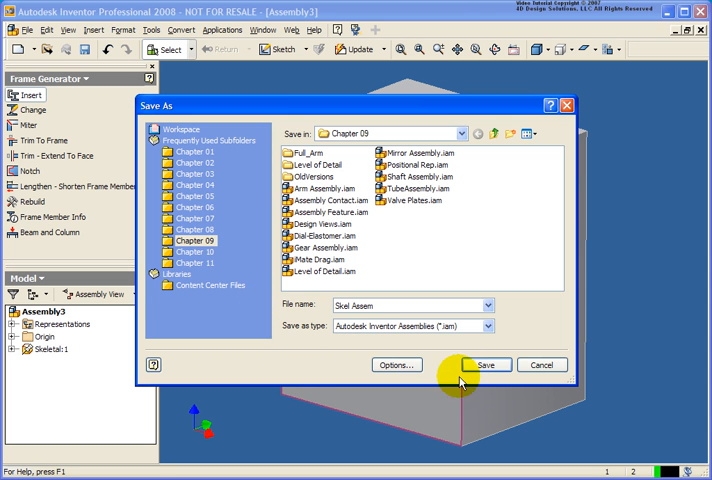
pyautogui.click(484, 364)
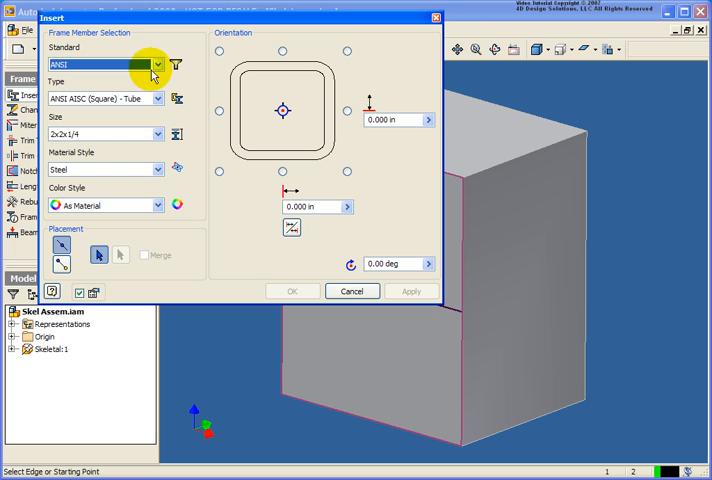
pyautogui.moveTo(118, 28)
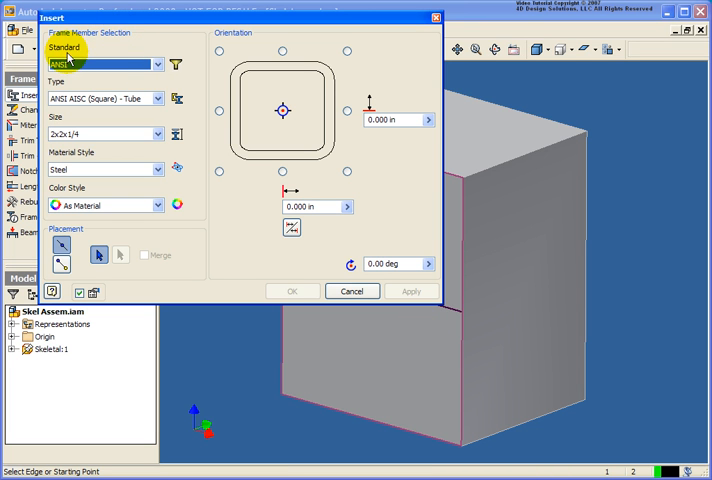
# - Choose ANSI AISC square tube 3x3x3/16 and pick the box's posts, top and middle edges as member paths
pyautogui.click(158, 64)
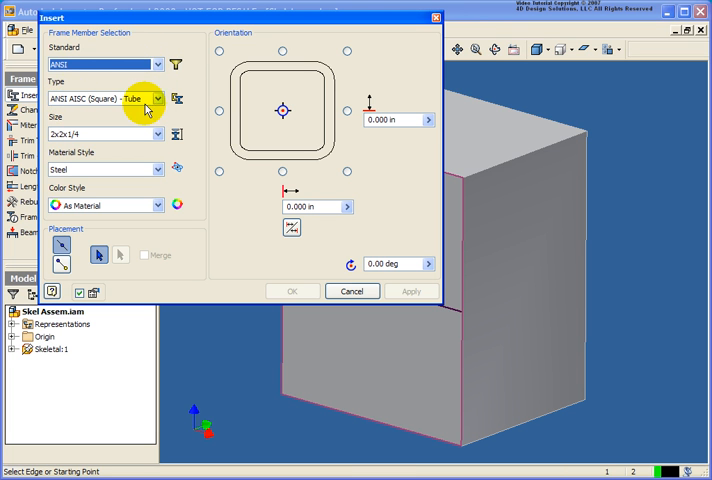
pyautogui.click(148, 96)
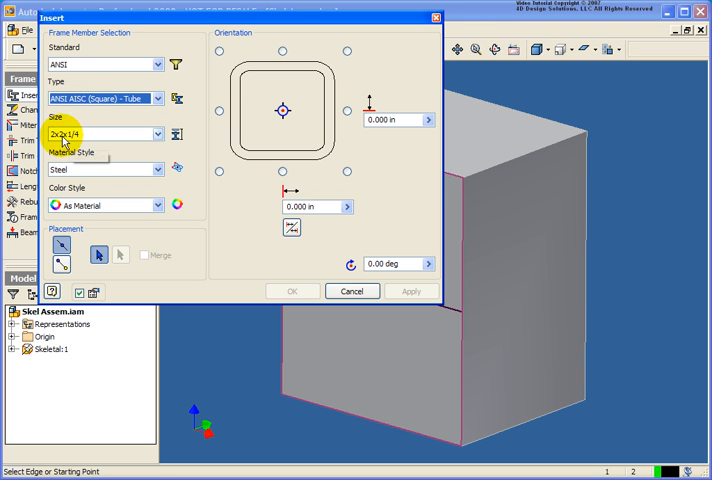
pyautogui.click(156, 134)
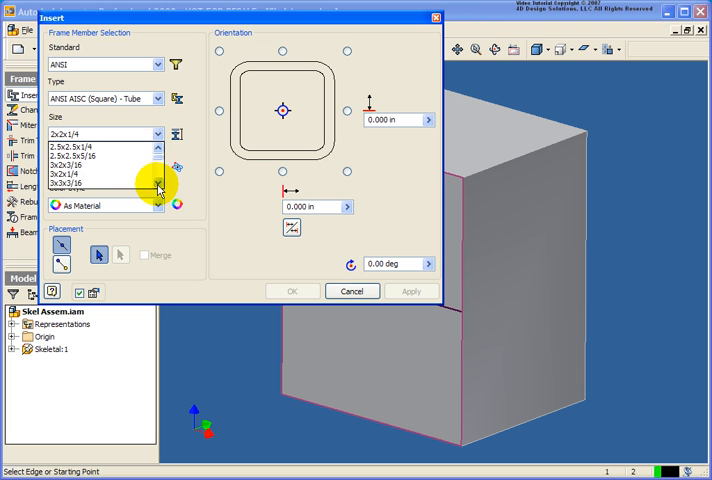
pyautogui.click(100, 184)
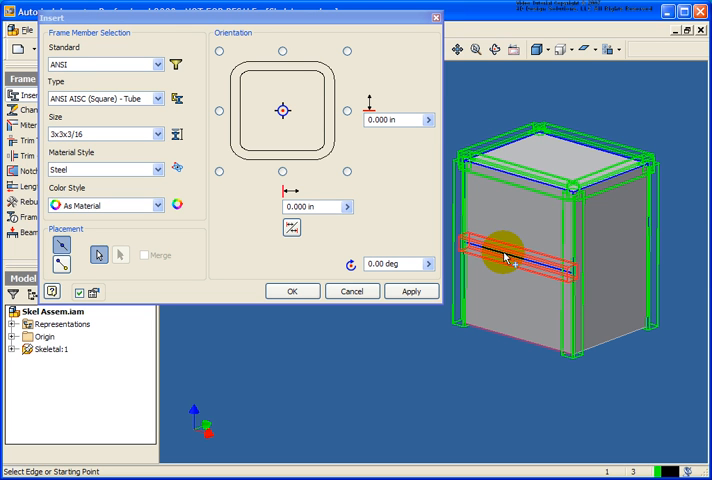
pyautogui.click(292, 292)
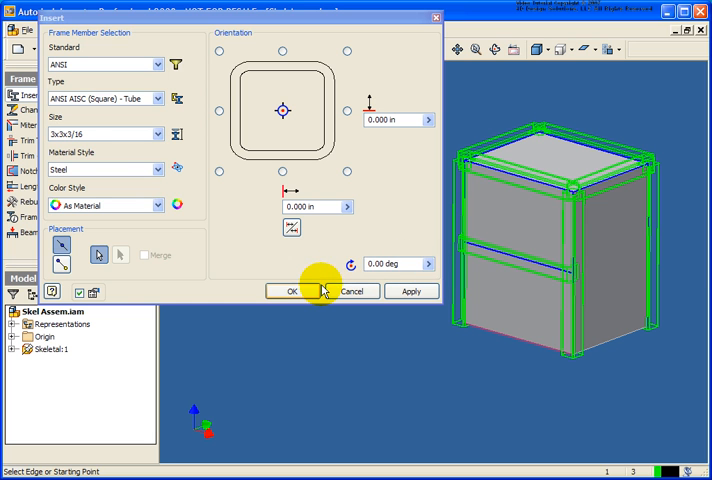
# - Generate the frame as Frame0001, accepting the new frame file and default member names
pyautogui.click(292, 292)
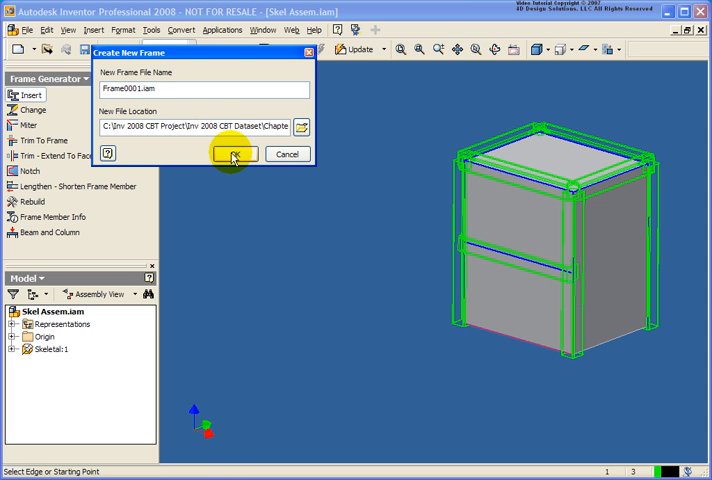
pyautogui.click(232, 154)
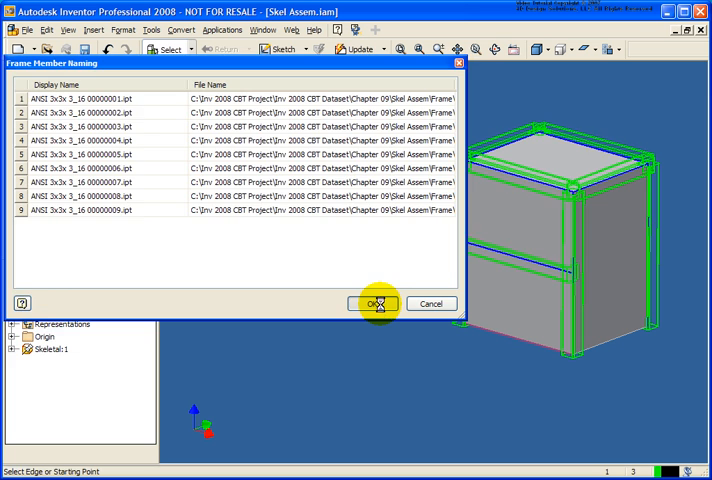
pyautogui.click(372, 304)
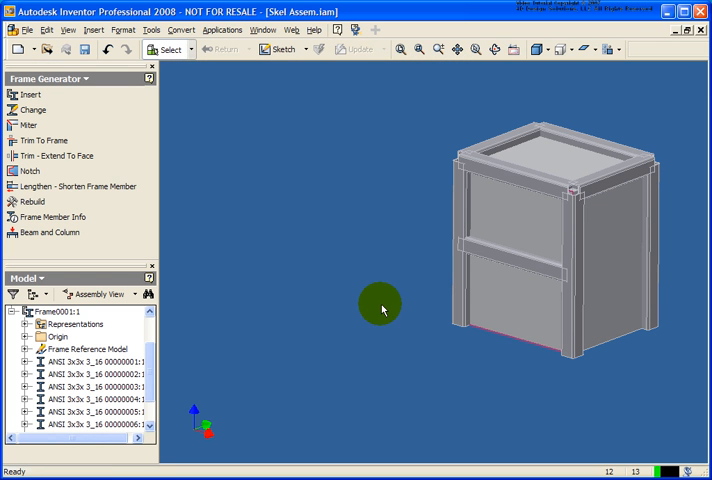
pyautogui.click(100, 360)
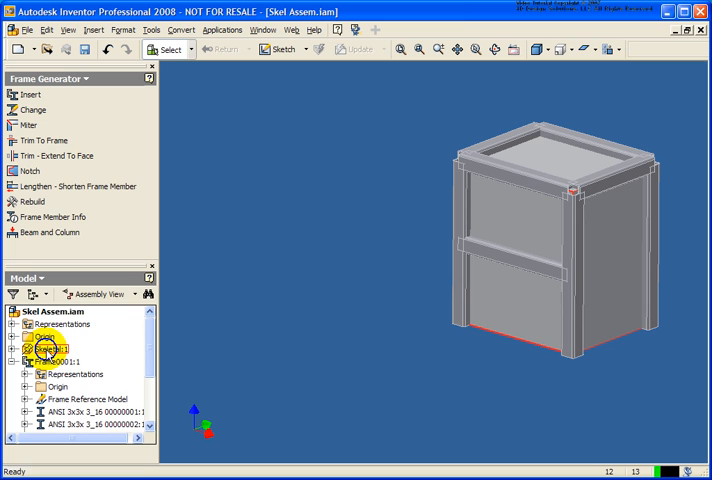
# - Turn off visibility of Skeletal:1 so only the square-tube frame shows
pyautogui.rightClick(50, 348)
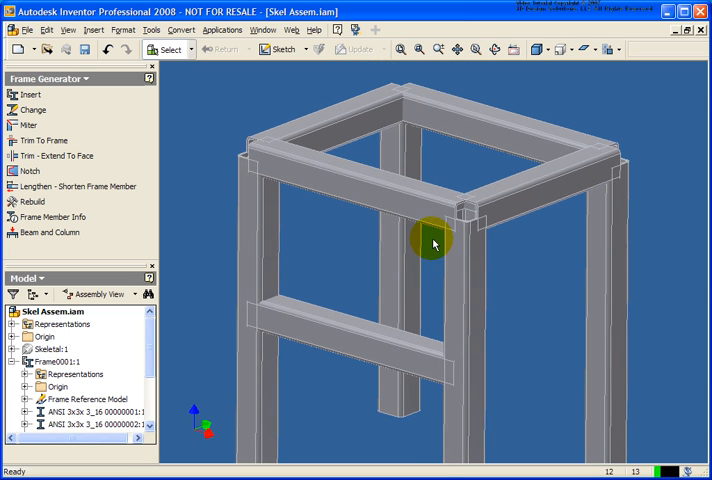
pyautogui.click(432, 240)
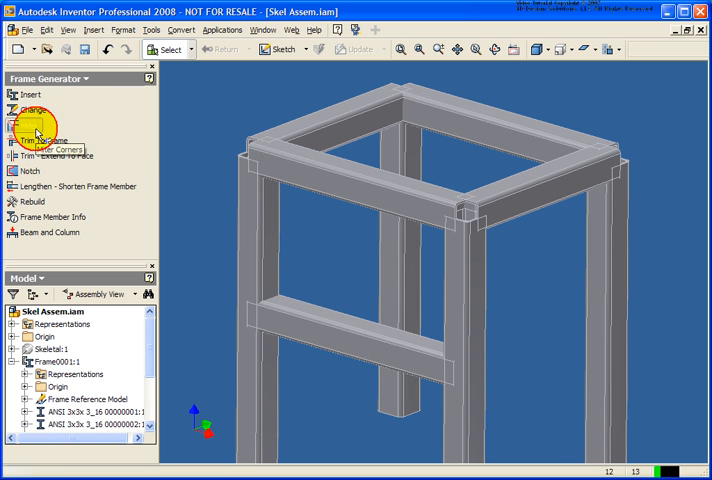
# - Miter the first top corner and the rear left corner of the frame
pyautogui.click(20, 126)
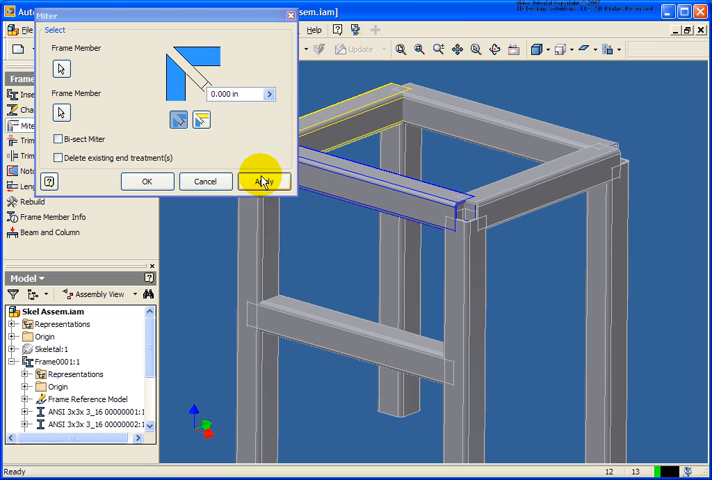
pyautogui.click(264, 180)
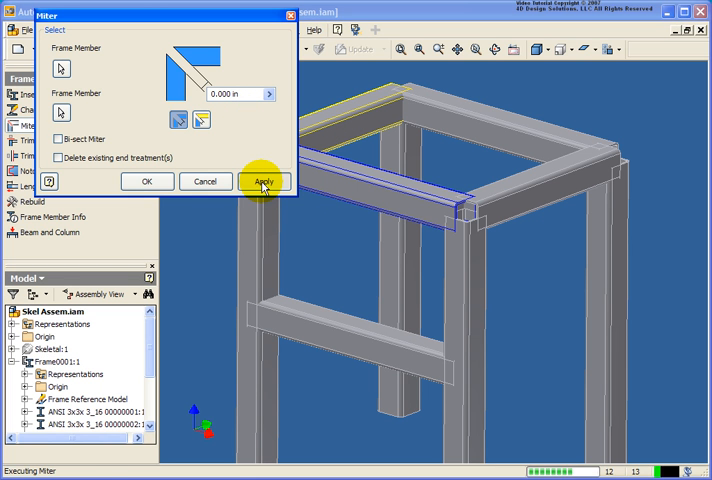
pyautogui.click(264, 180)
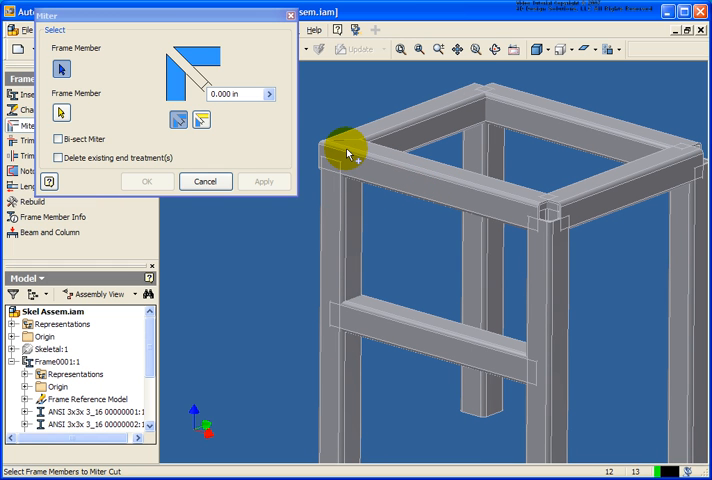
pyautogui.moveTo(236, 104)
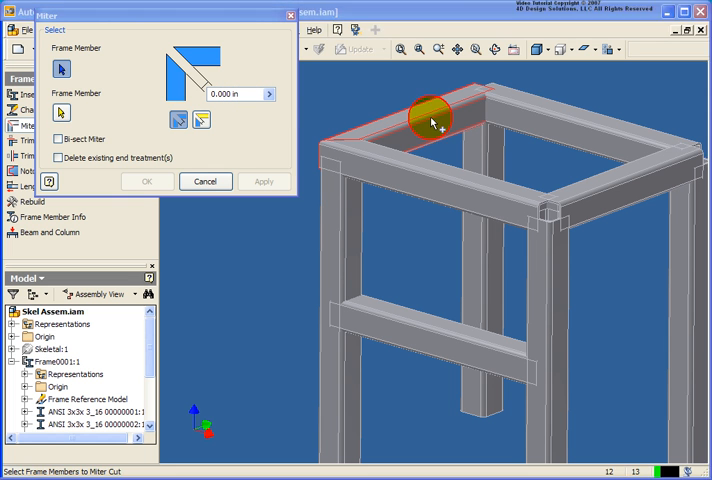
pyautogui.click(264, 180)
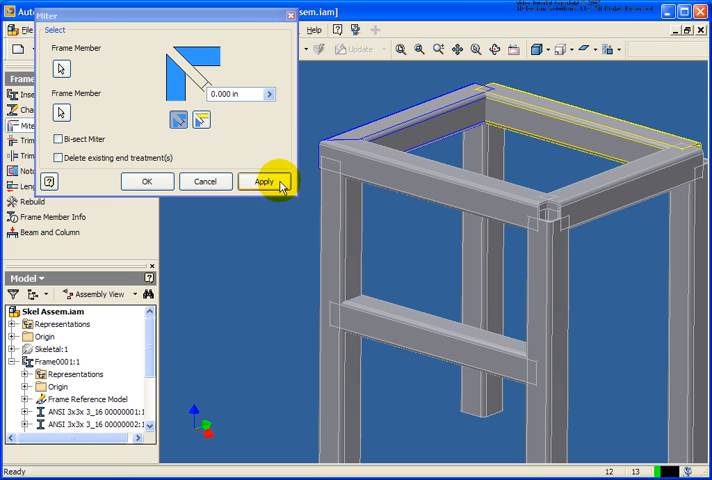
pyautogui.click(264, 182)
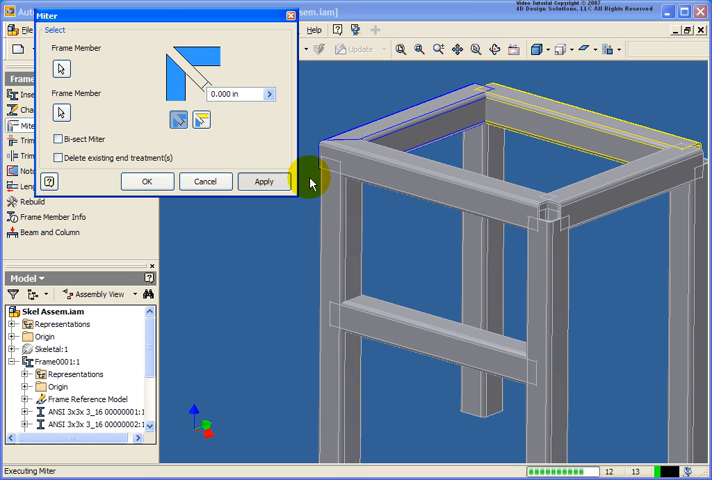
# - Miter the right rear and front right corners, then close the Miter tool
pyautogui.click(600, 136)
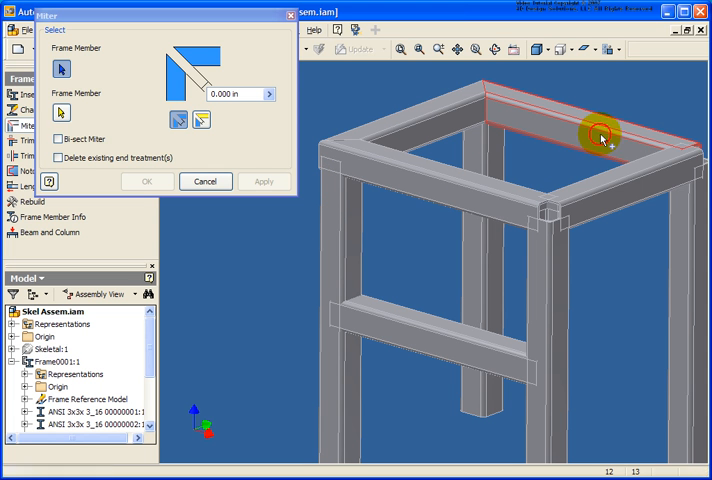
pyautogui.click(264, 180)
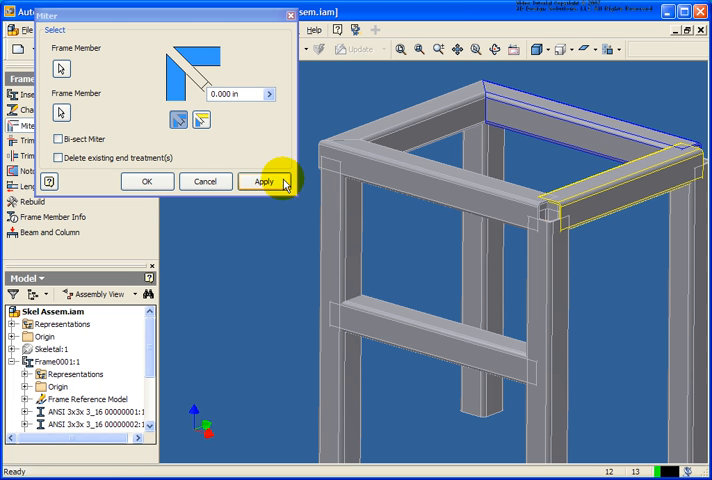
pyautogui.click(264, 180)
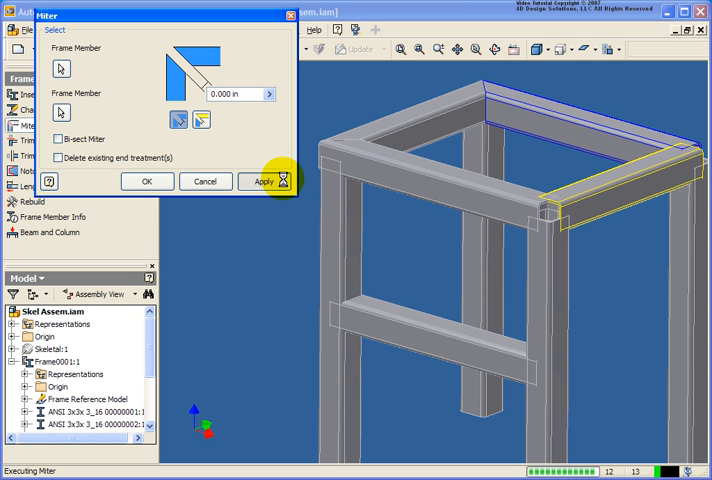
pyautogui.click(264, 180)
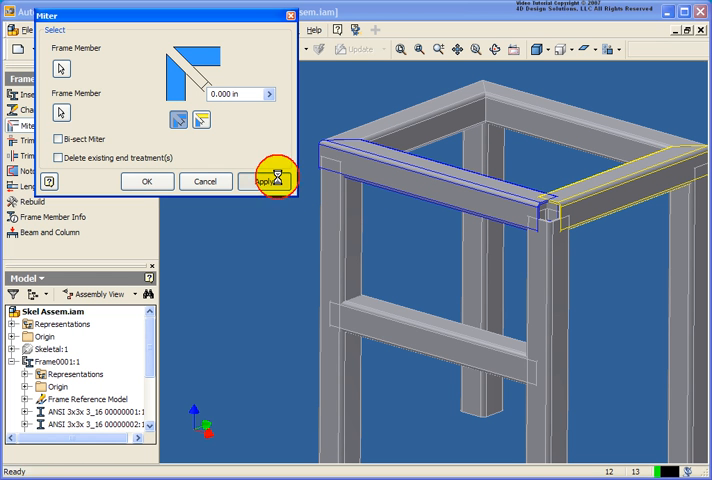
pyautogui.click(260, 180)
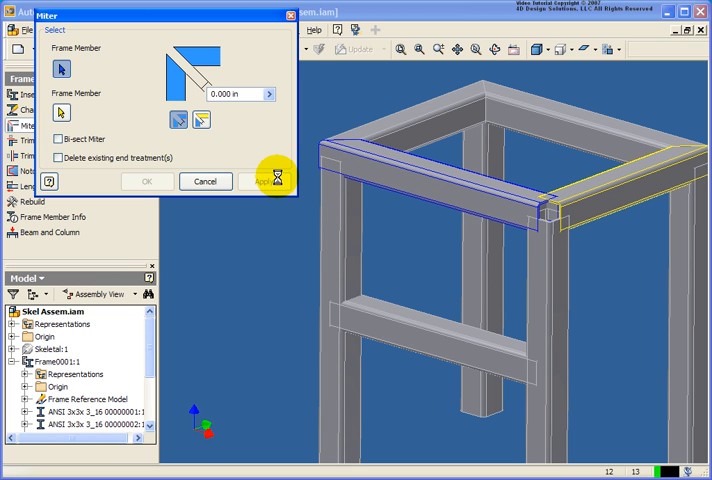
pyautogui.click(264, 180)
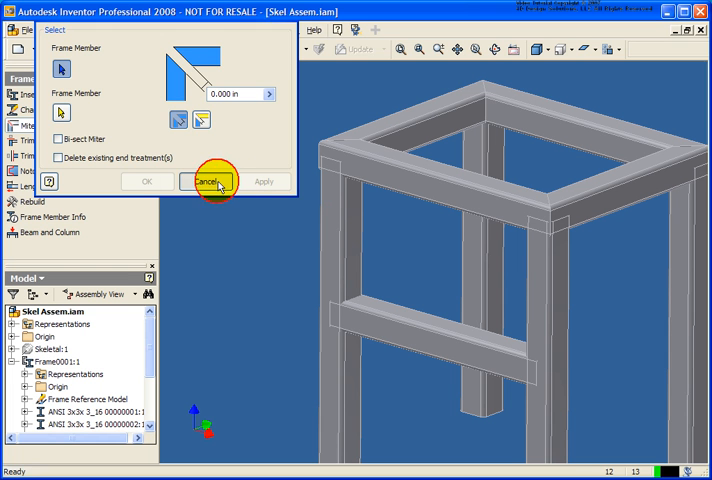
pyautogui.click(206, 180)
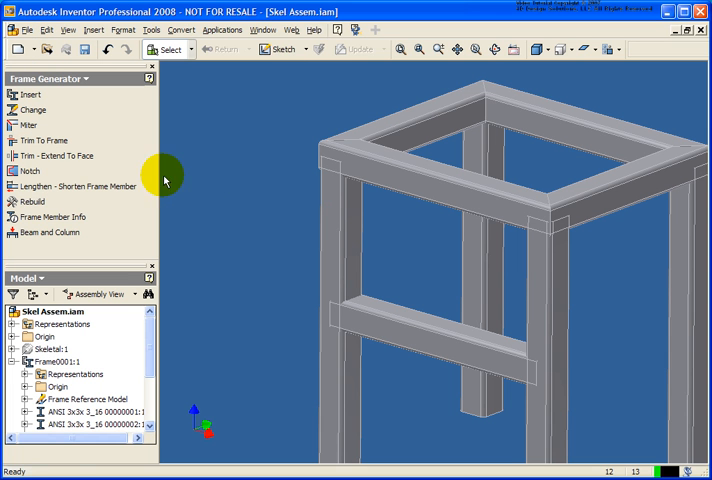
# - Trim the middle horizontal tube against the vertical post with Trim To Frame and confirm
pyautogui.click(48, 140)
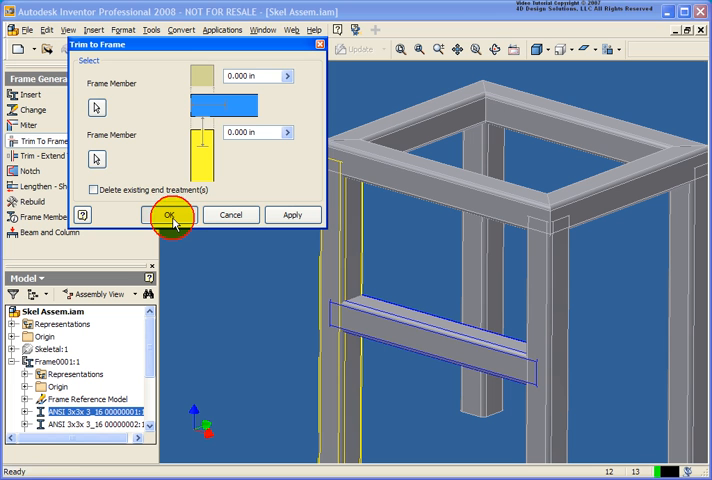
pyautogui.click(170, 214)
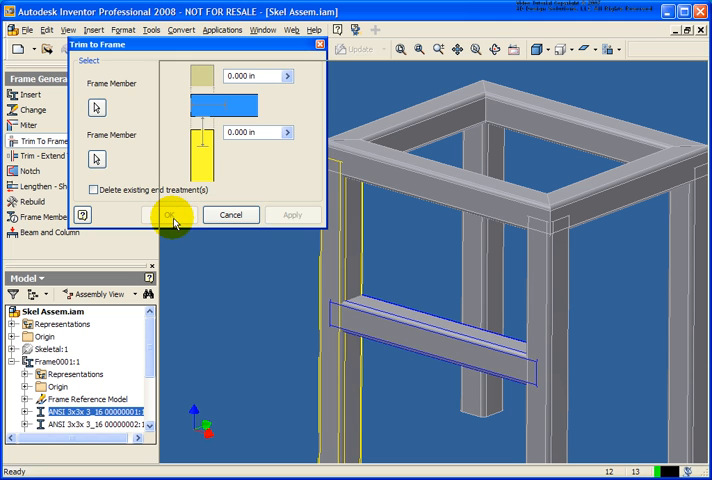
pyautogui.click(158, 214)
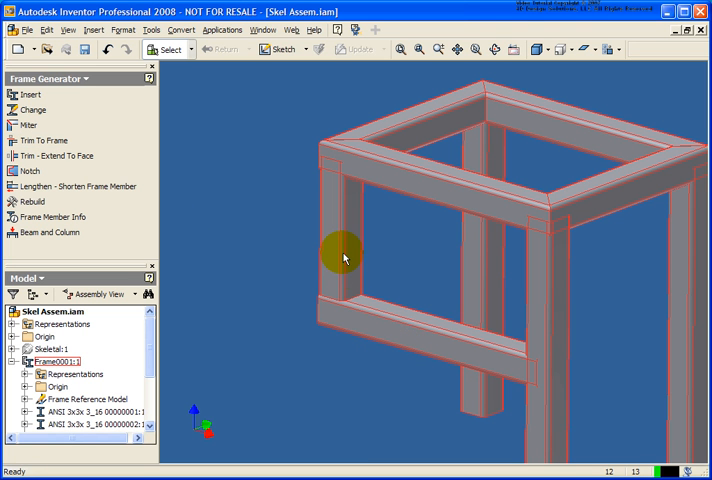
pyautogui.moveTo(350, 304)
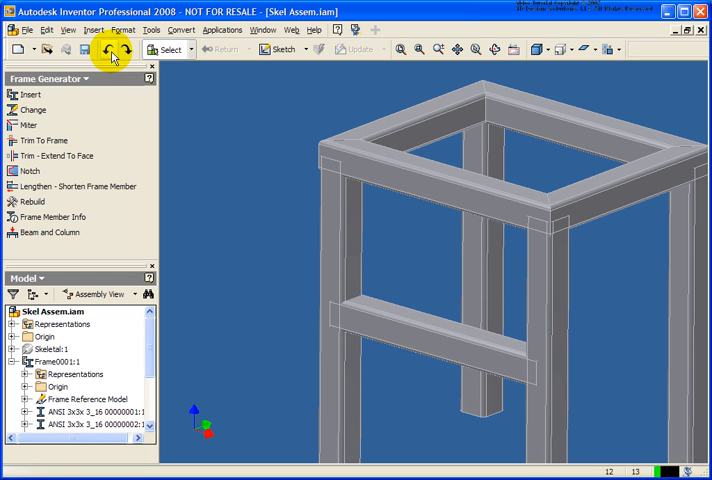
pyautogui.moveTo(52, 156)
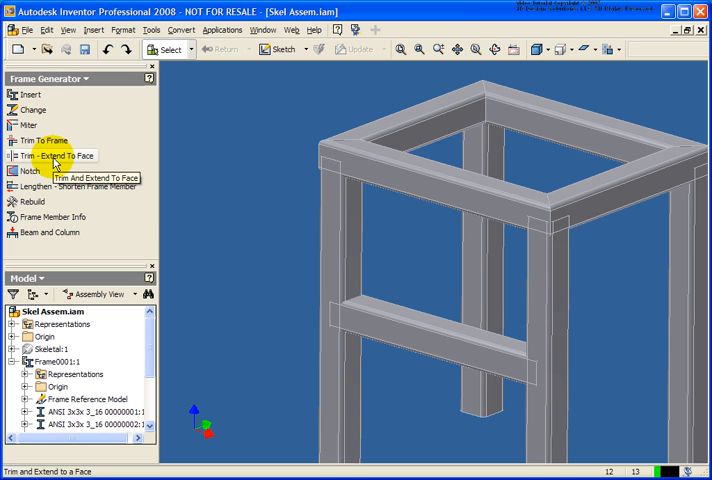
# - Trim the middle tubes to the left post face, then to the right post face
pyautogui.click(52, 156)
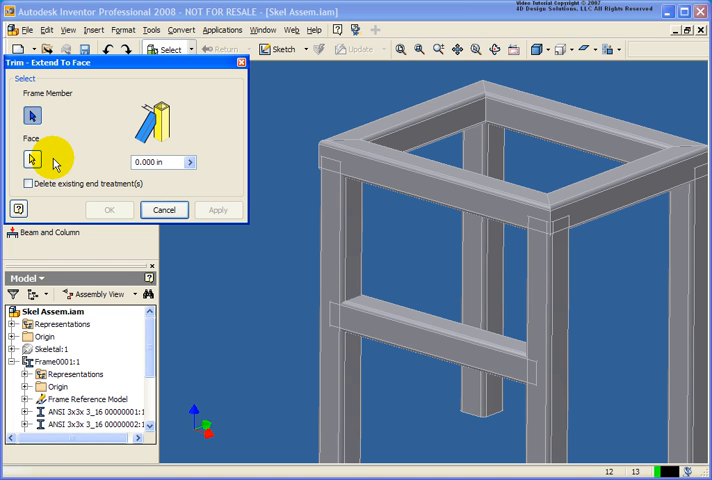
pyautogui.click(356, 290)
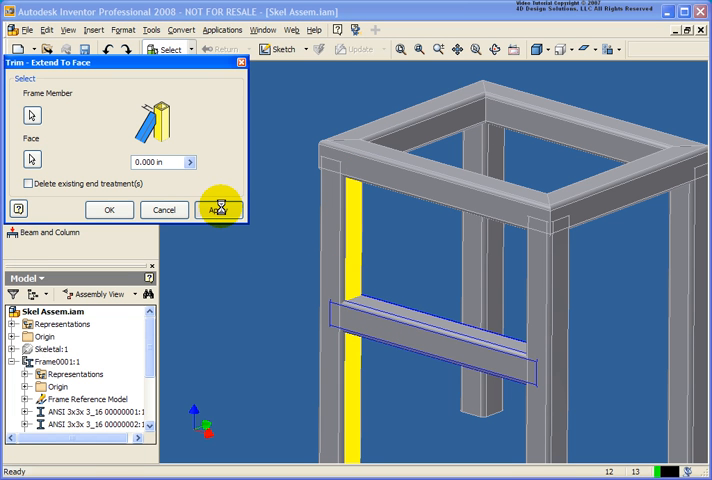
pyautogui.click(218, 210)
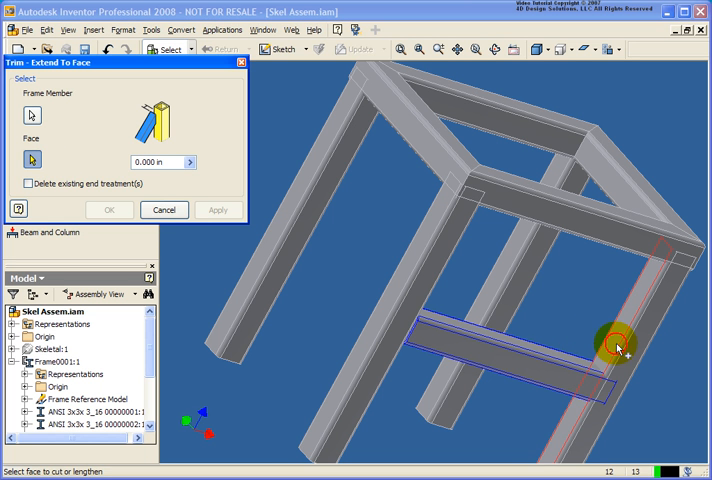
pyautogui.click(216, 210)
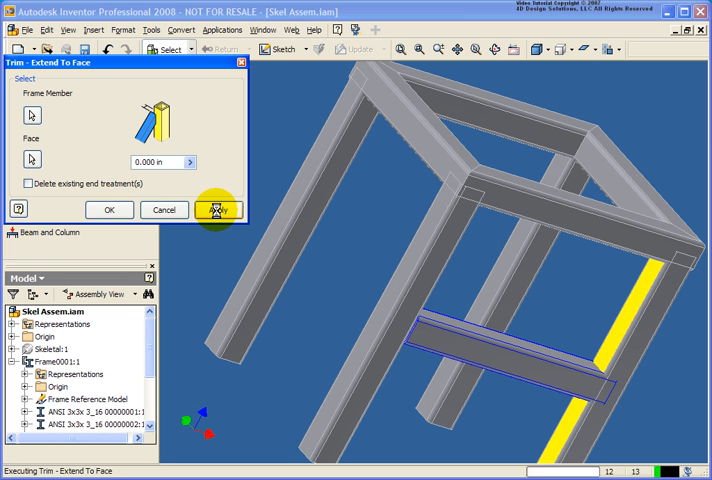
pyautogui.click(216, 210)
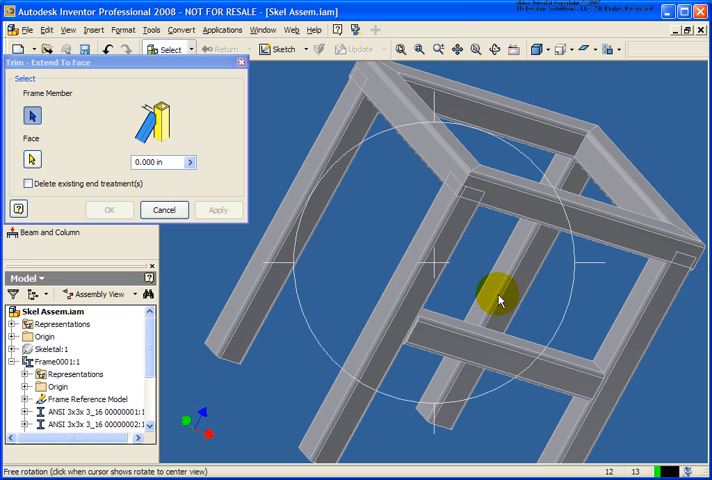
# - Extend the cross member to the leg face and close the Trim - Extend To Face tool
pyautogui.click(316, 218)
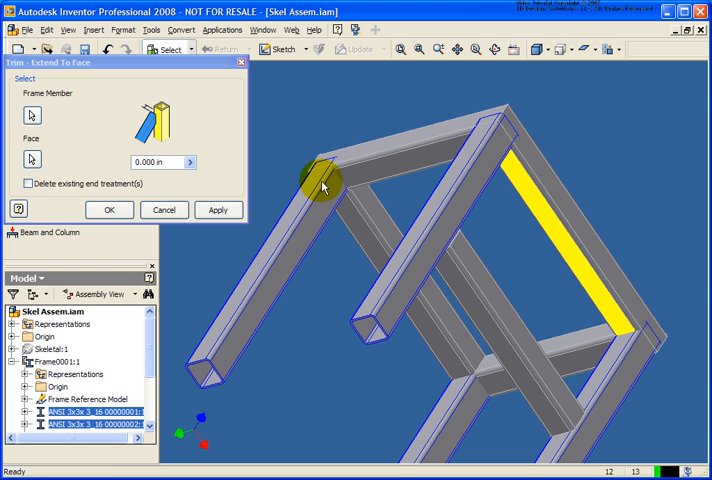
pyautogui.click(220, 210)
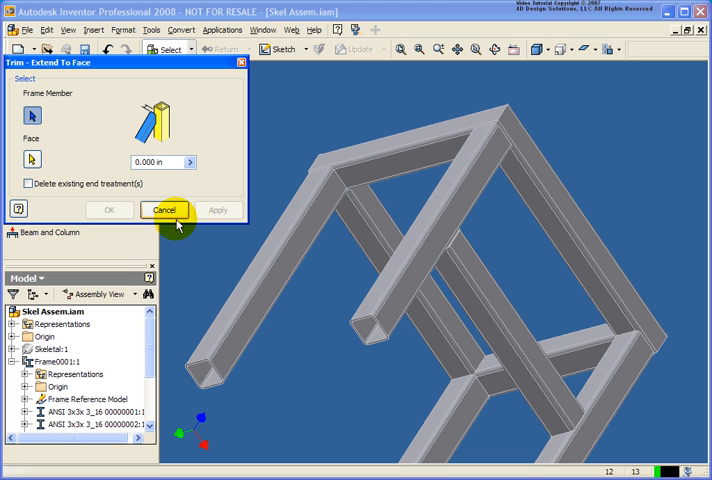
pyautogui.click(164, 210)
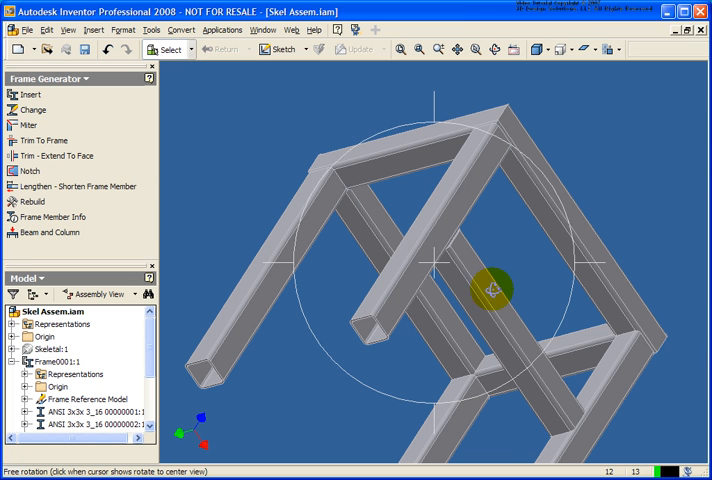
# - Orbit to a front view, expand Frame0001 and highlight Trim-Extend:1 on the cross member
pyautogui.moveTo(490, 288); pyautogui.dragTo(374, 244)
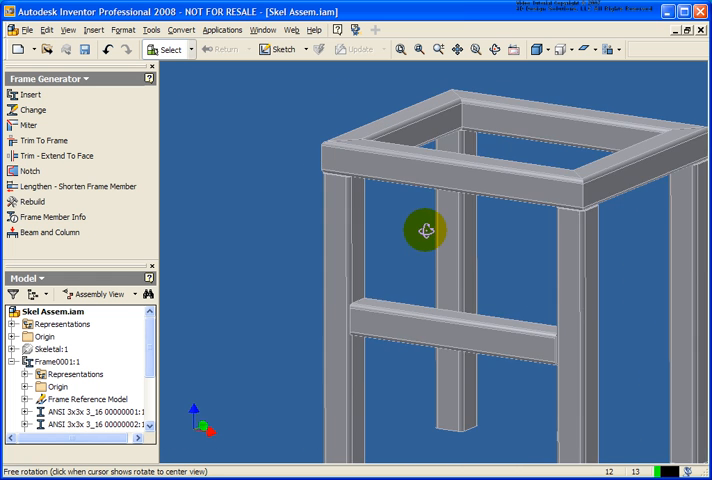
pyautogui.moveTo(426, 230); pyautogui.dragTo(410, 228)
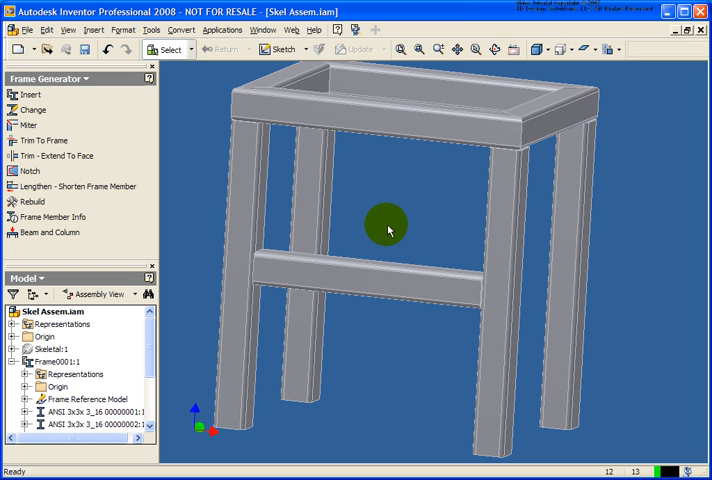
pyautogui.moveTo(150, 352)
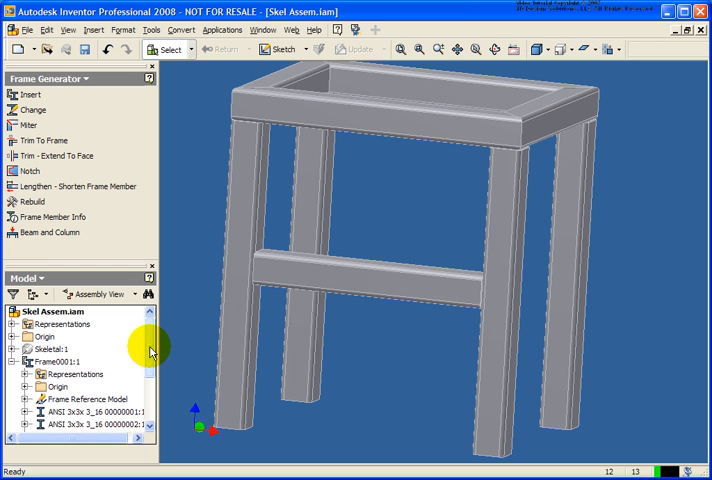
pyautogui.scroll(-3)
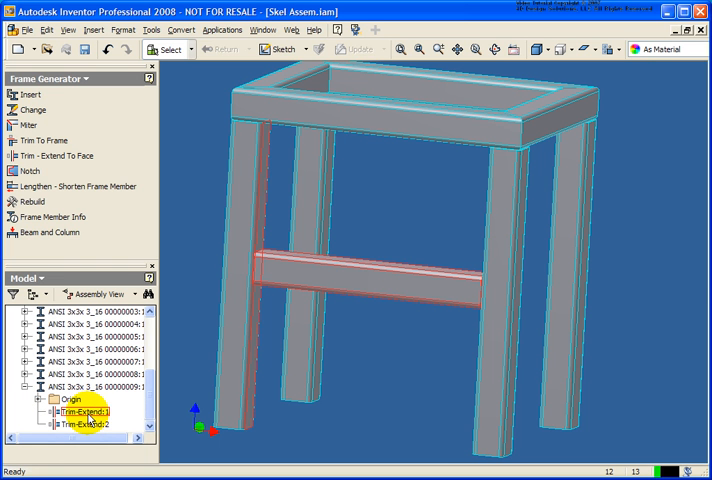
pyautogui.click(78, 424)
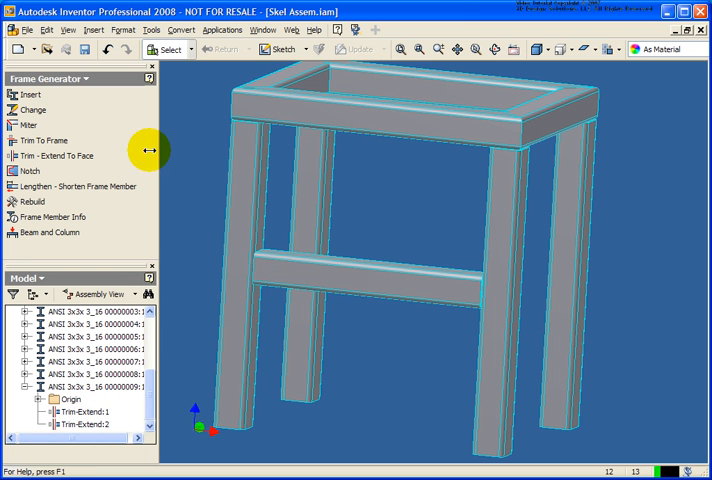
pyautogui.moveTo(32, 108)
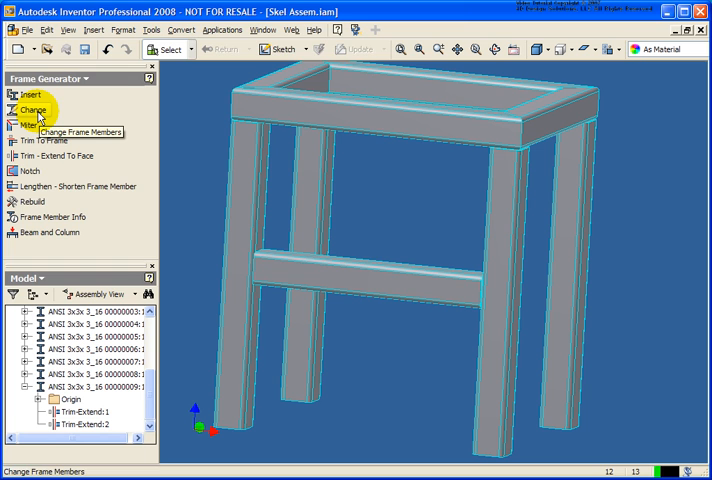
# - Start changing the cross member to an ANSI AISC rectangular tube and list its sizes
pyautogui.click(32, 110)
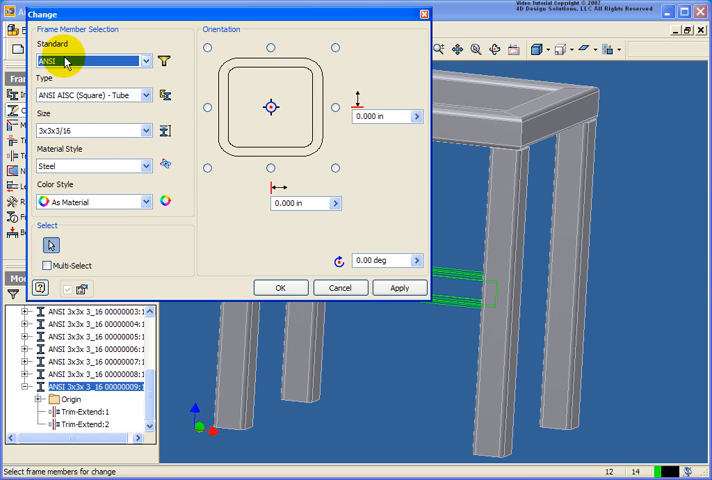
pyautogui.moveTo(138, 104)
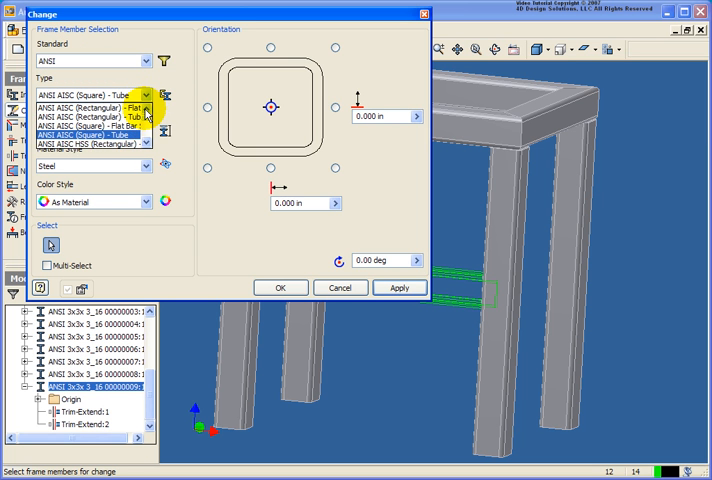
pyautogui.click(90, 100)
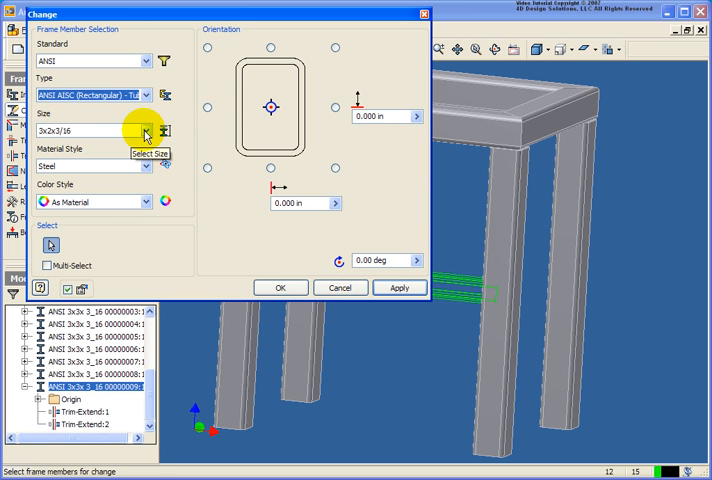
pyautogui.click(144, 132)
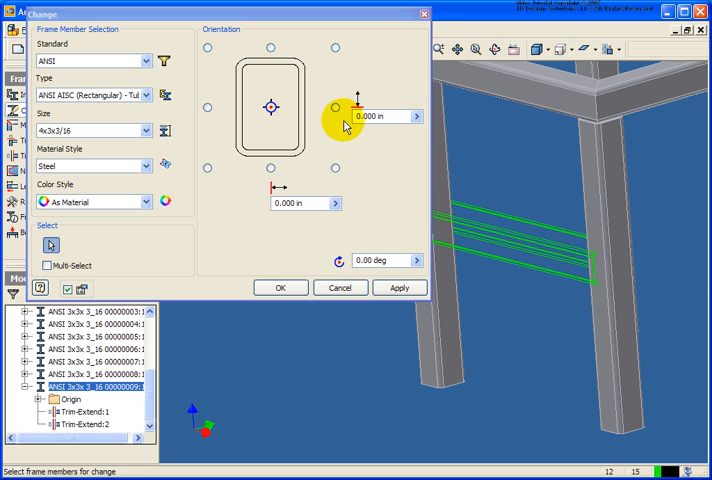
pyautogui.moveTo(338, 116)
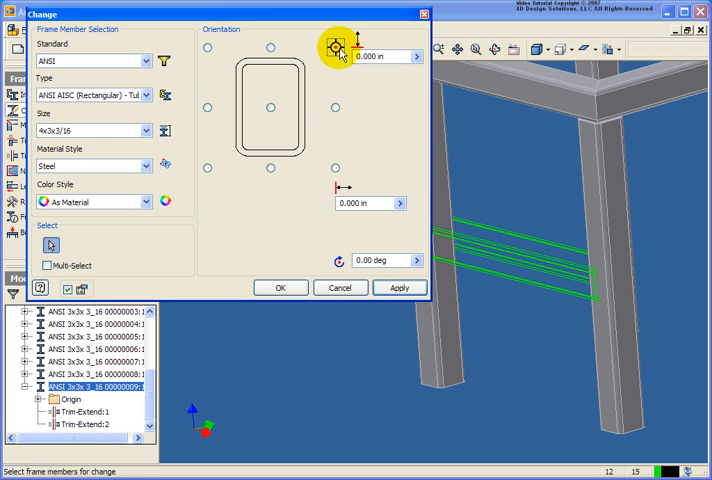
# - Anchor the 4x2x3/16 tube at top centre, rotate it 90°, apply and confirm the change
pyautogui.click(272, 110)
pyautogui.write('90')
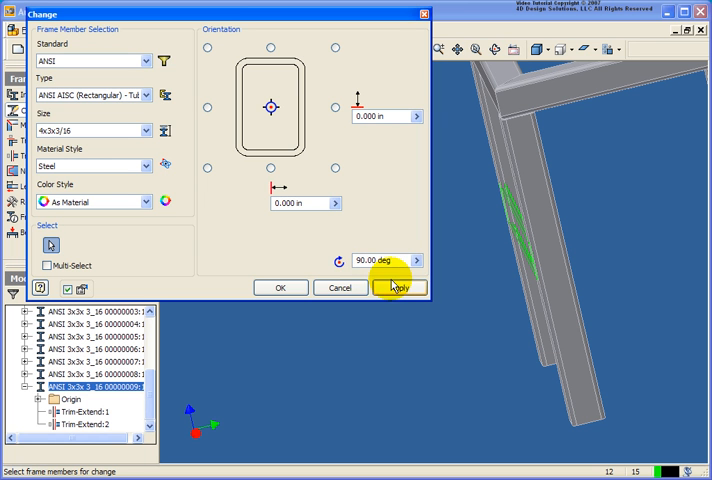
pyautogui.click(400, 288)
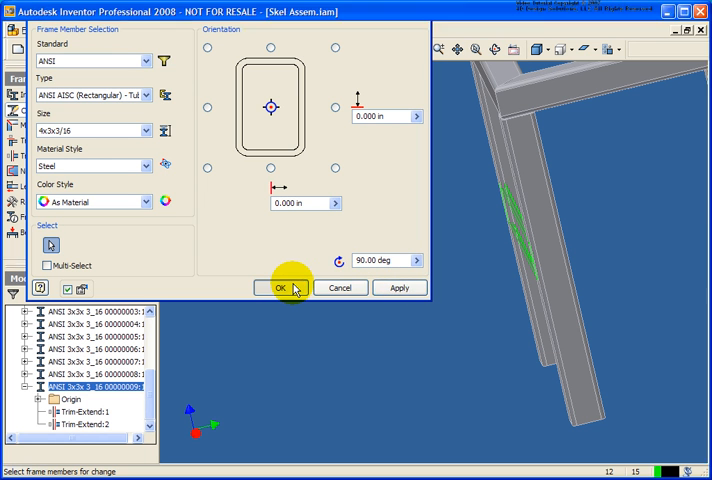
pyautogui.click(276, 288)
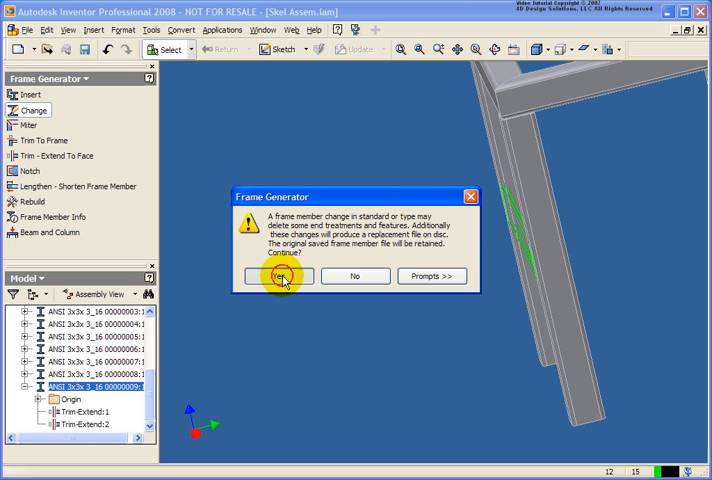
# - Accept the treatment-loss warning and default member name so the rectangular tube replaces the cross member
pyautogui.click(280, 276)
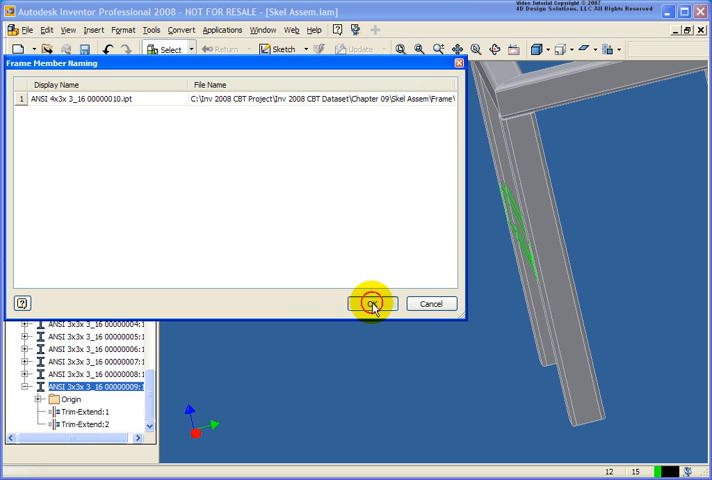
pyautogui.click(372, 304)
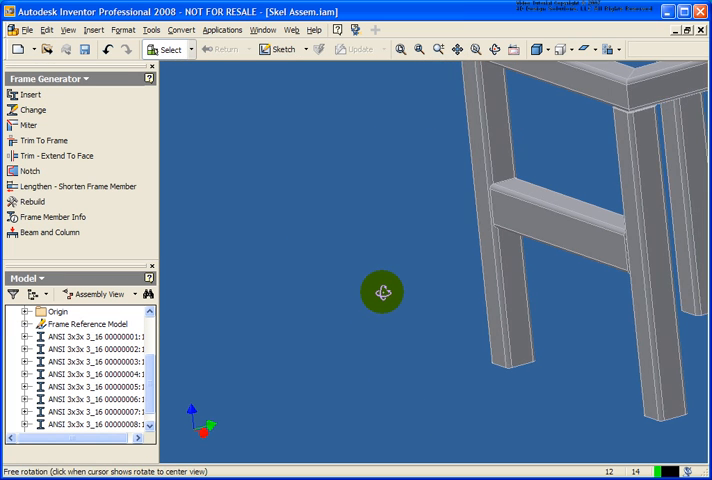
pyautogui.moveTo(382, 292); pyautogui.dragTo(302, 272)
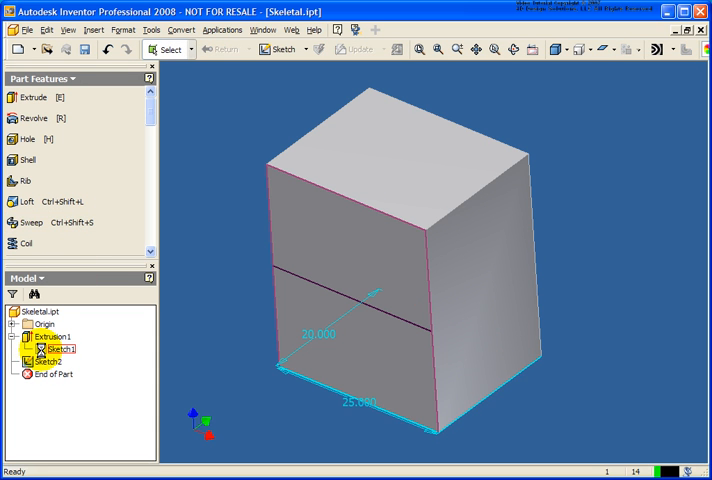
# - Edit Sketch1 of the Skeletal box, set its side dimension to 30 and return
pyautogui.doubleClick(50, 348)
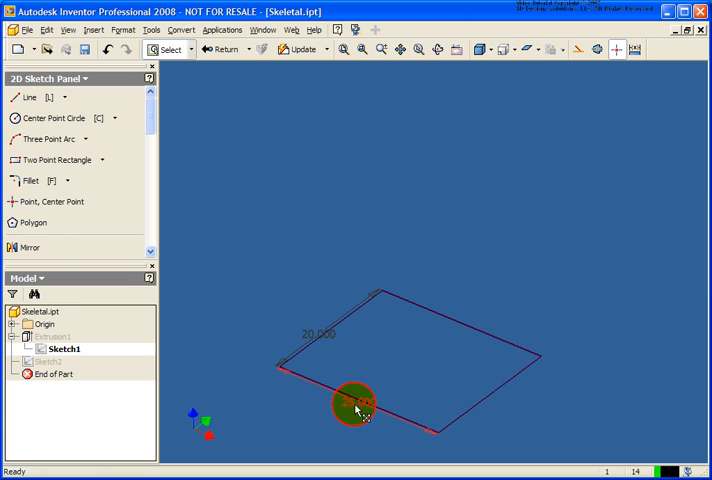
pyautogui.doubleClick(356, 408)
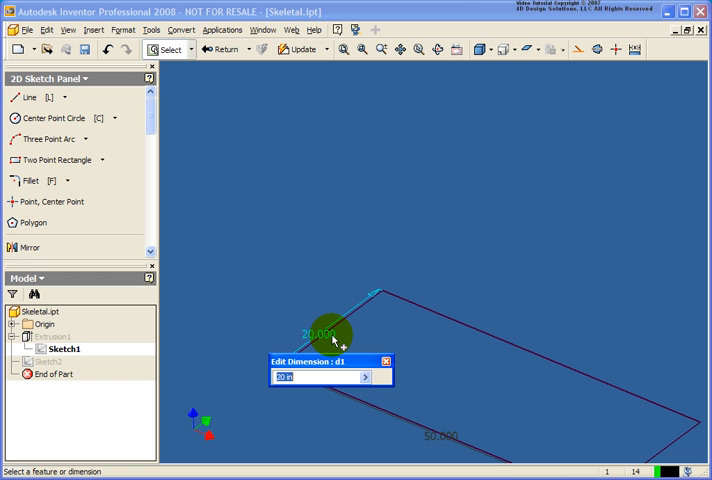
pyautogui.write('30')
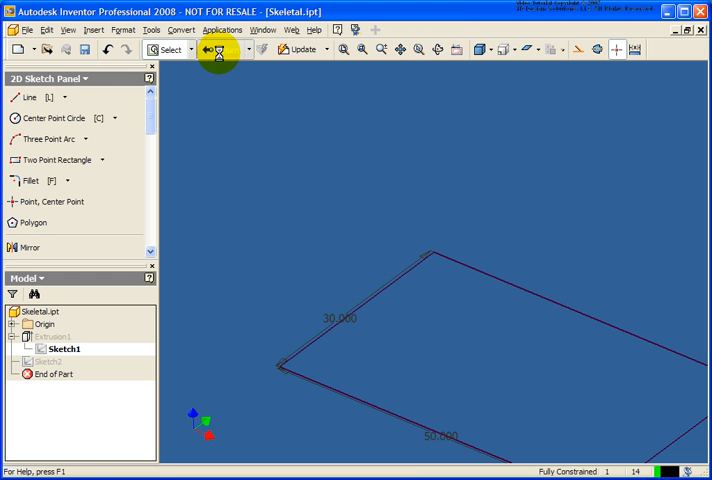
pyautogui.click(220, 50)
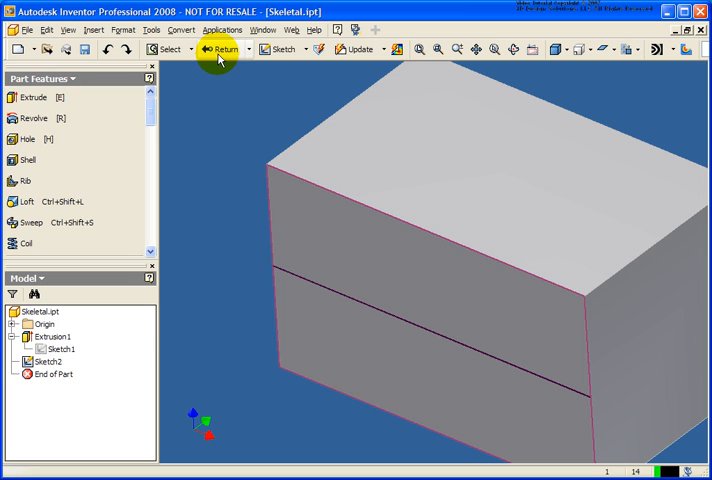
# - Edit Extrusion1 and apply a new extrusion depth of 40
pyautogui.click(52, 336)
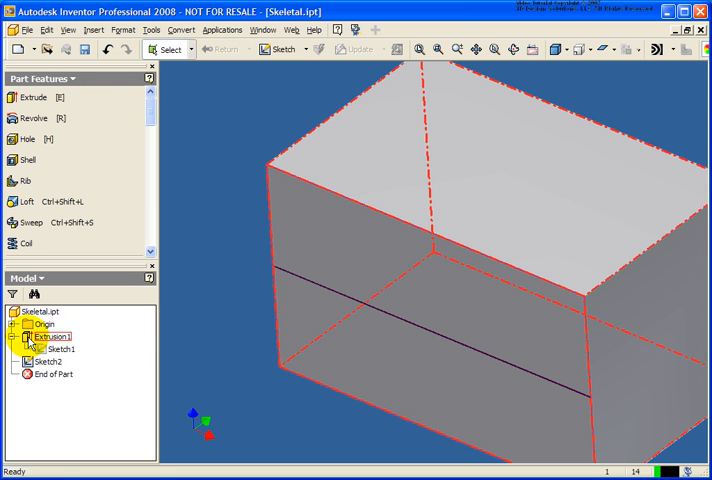
pyautogui.doubleClick(52, 336)
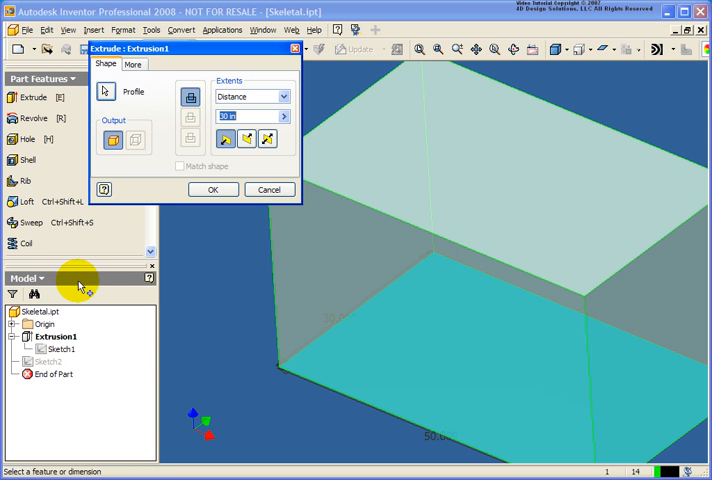
pyautogui.write('60')
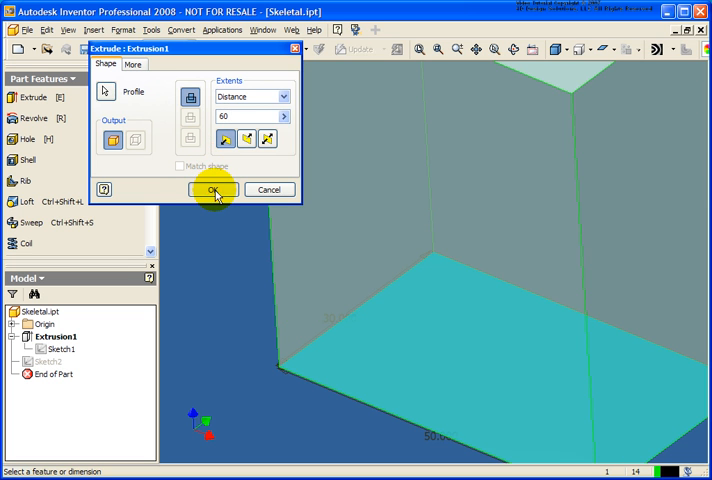
pyautogui.click(212, 190)
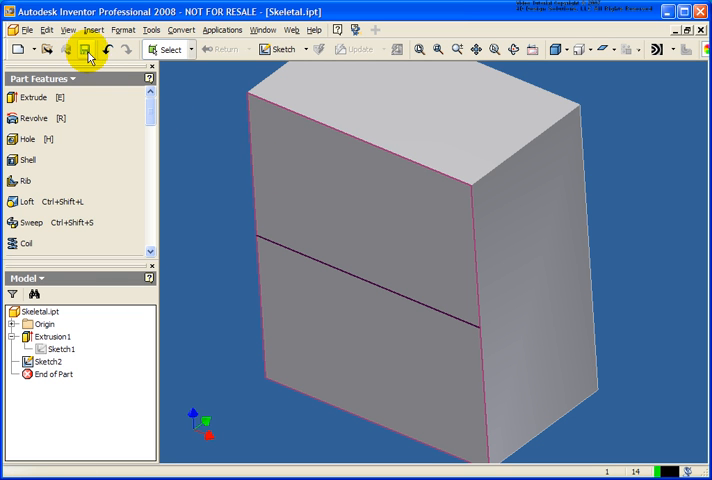
# - Switch to the Skel Assem.iam window showing the frame on the enlarged box
pyautogui.click(264, 28)
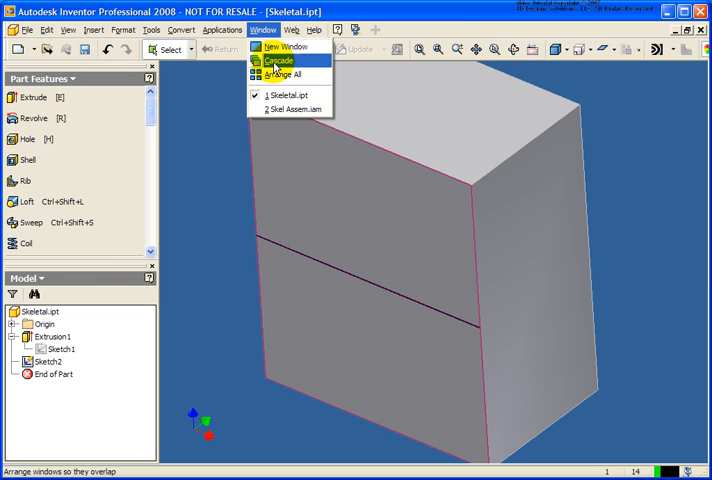
pyautogui.click(290, 108)
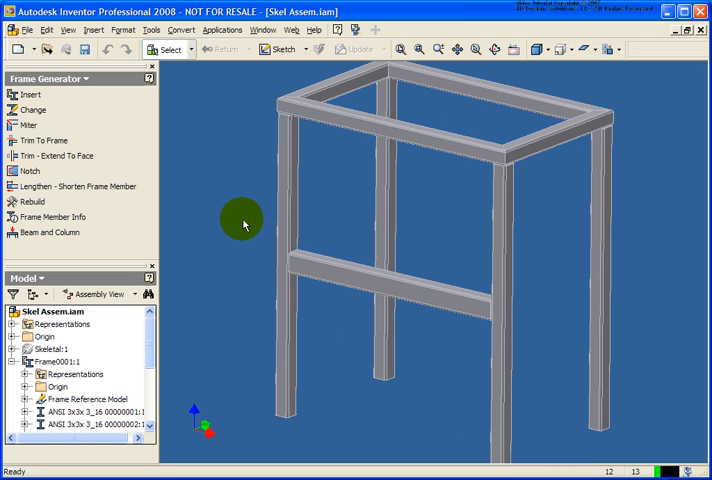
pyautogui.moveTo(236, 222)
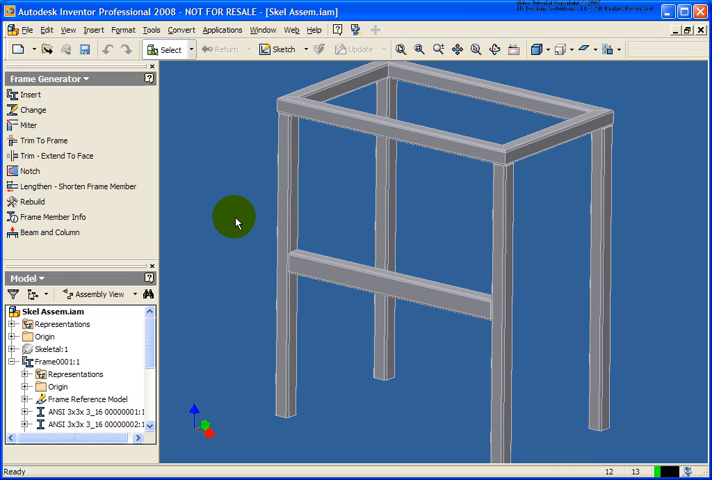